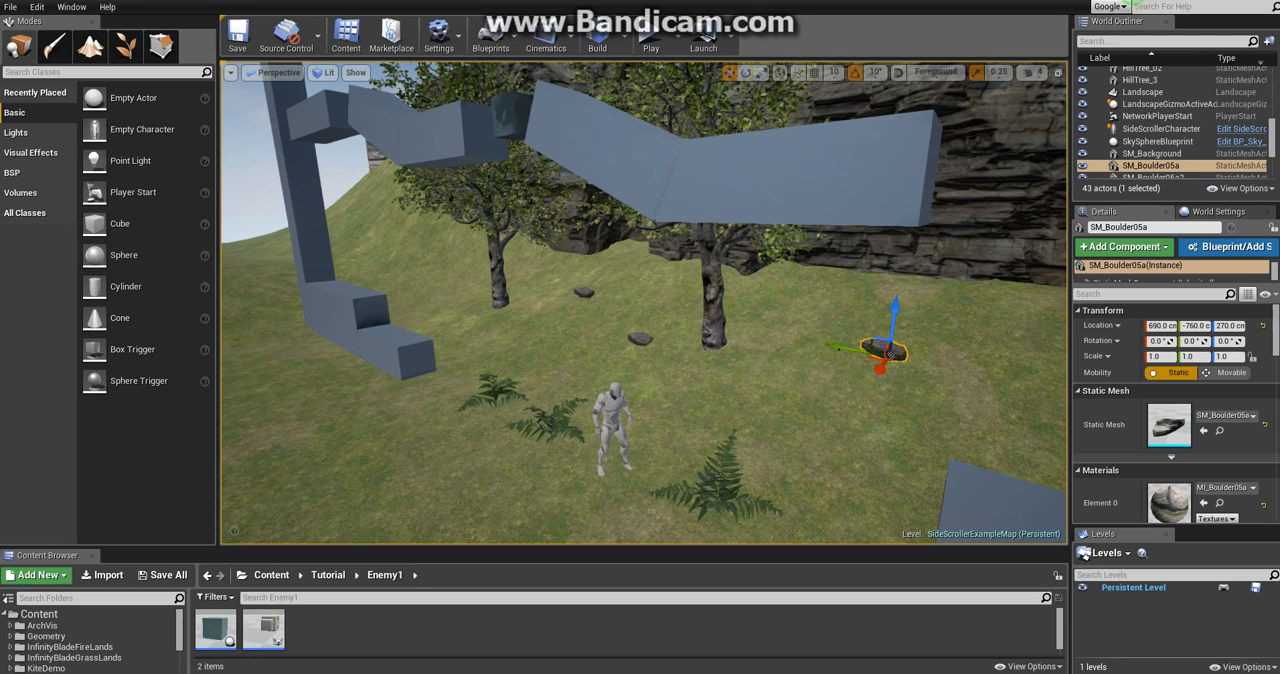
# Play the example level to watch the mannequin run, then stop the play session
pyautogui.click(650, 48)
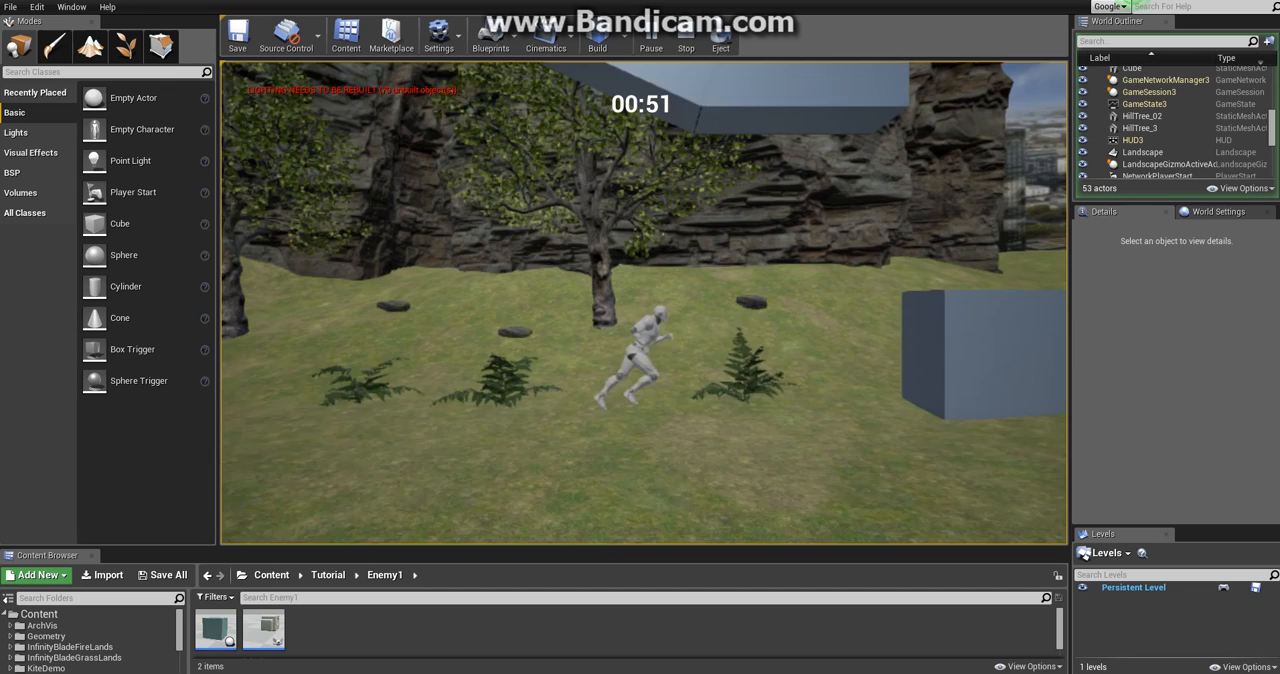
pyautogui.click(684, 48)
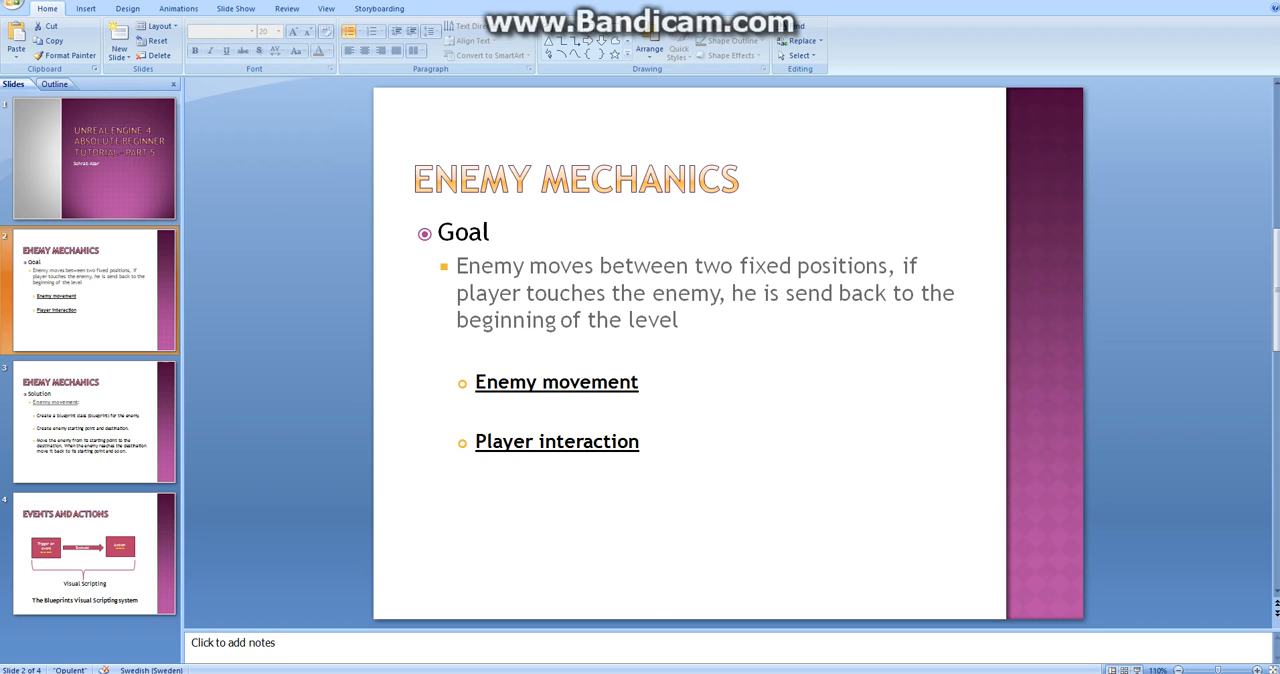
pyautogui.moveTo(90, 430)
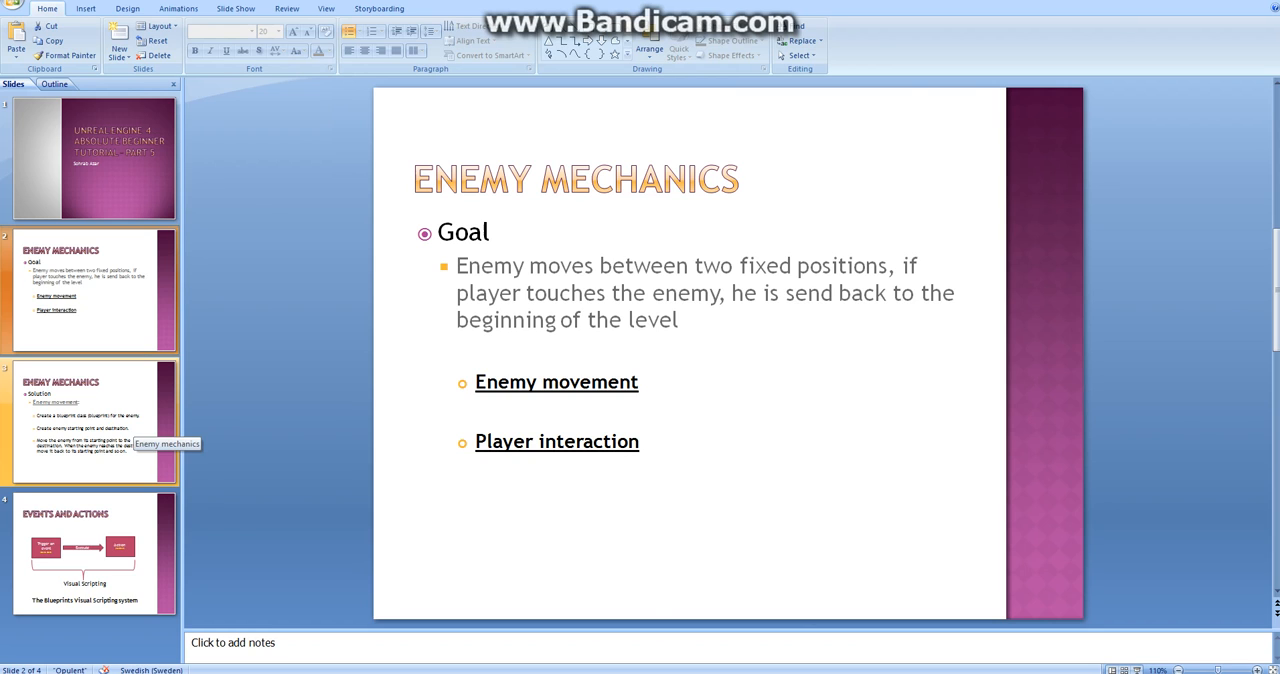
# Advance to the Enemy Mechanics goal slide covering patrol and player reset
pyautogui.click(90, 420)
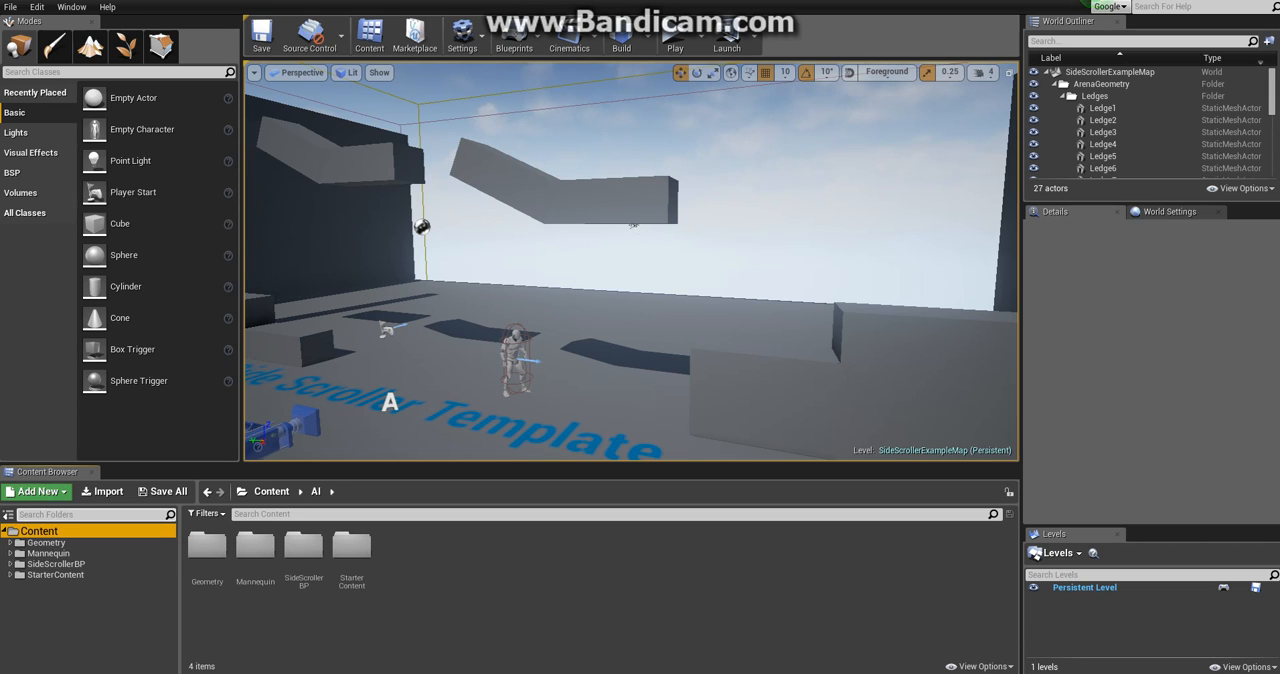
pyautogui.moveTo(10, 516)
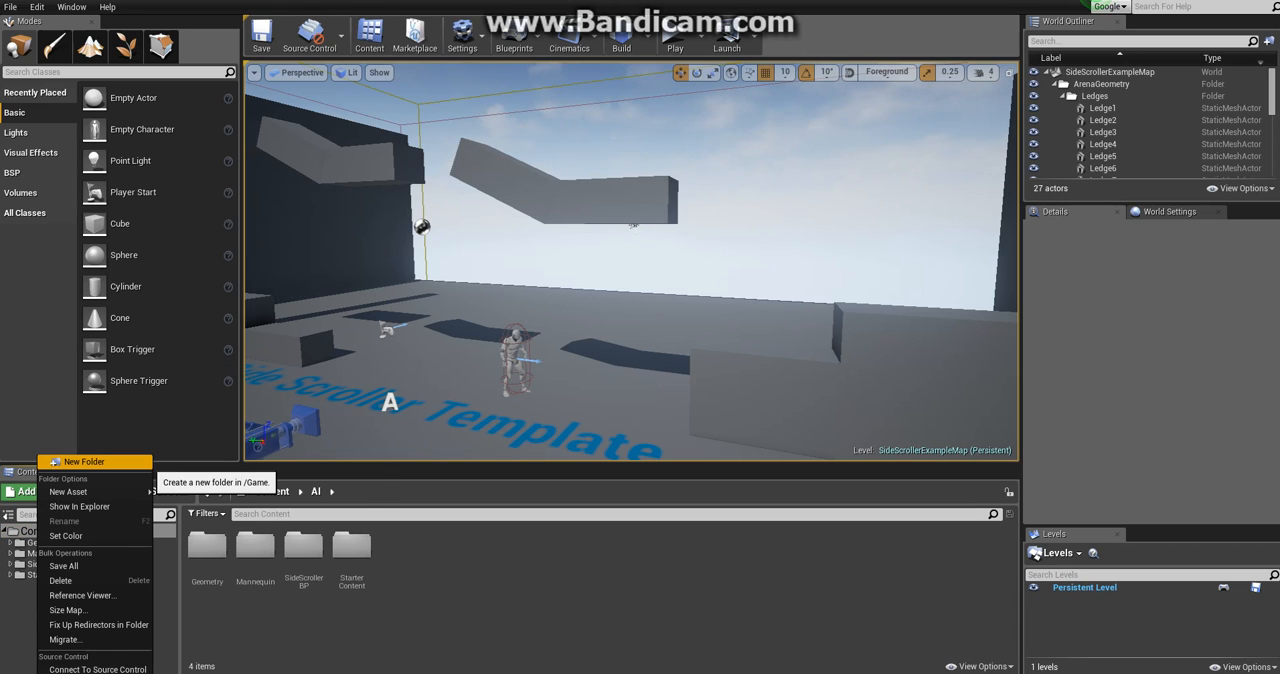
# Create a new content folder named AI at the content root and open it
pyautogui.click(84, 460)
pyautogui.write('AI')
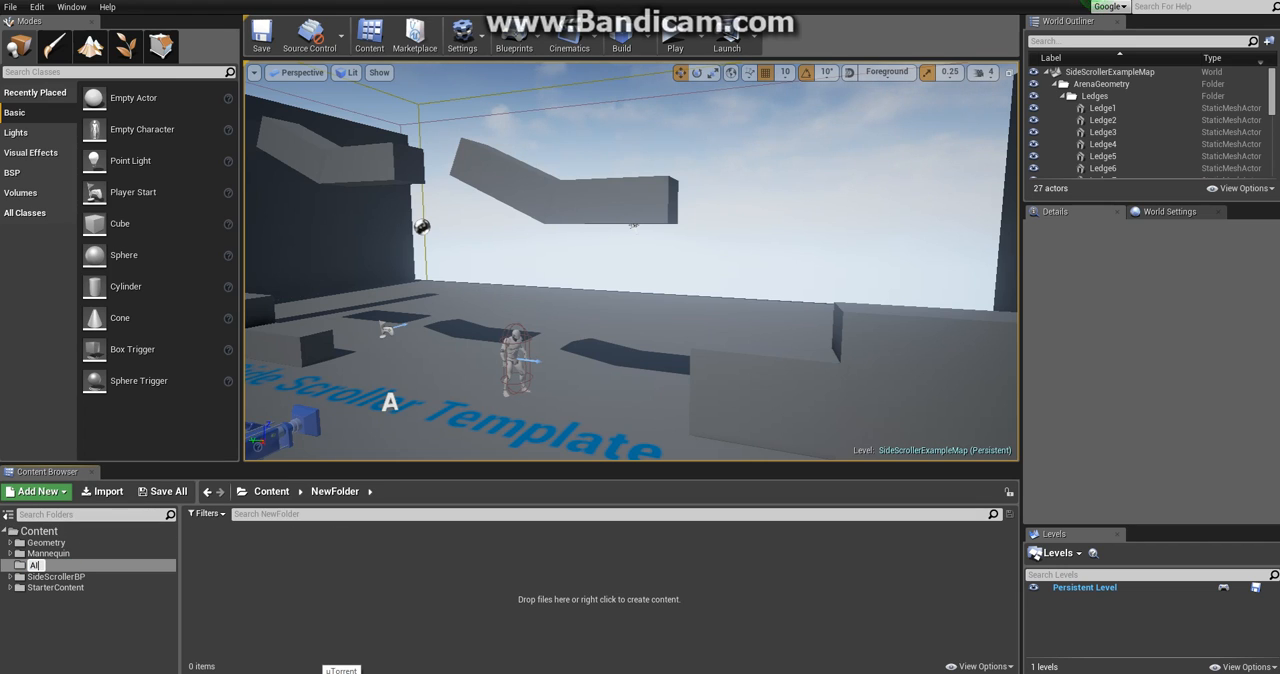
pyautogui.click(36, 564)
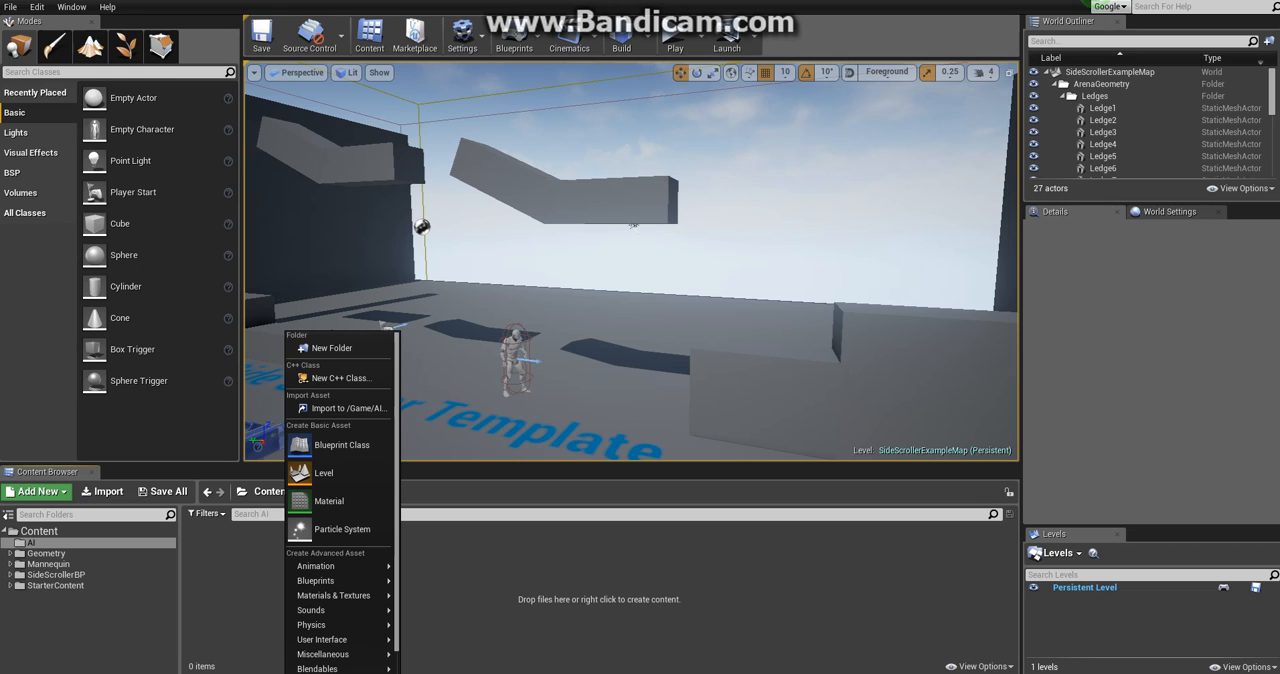
pyautogui.moveTo(340, 444)
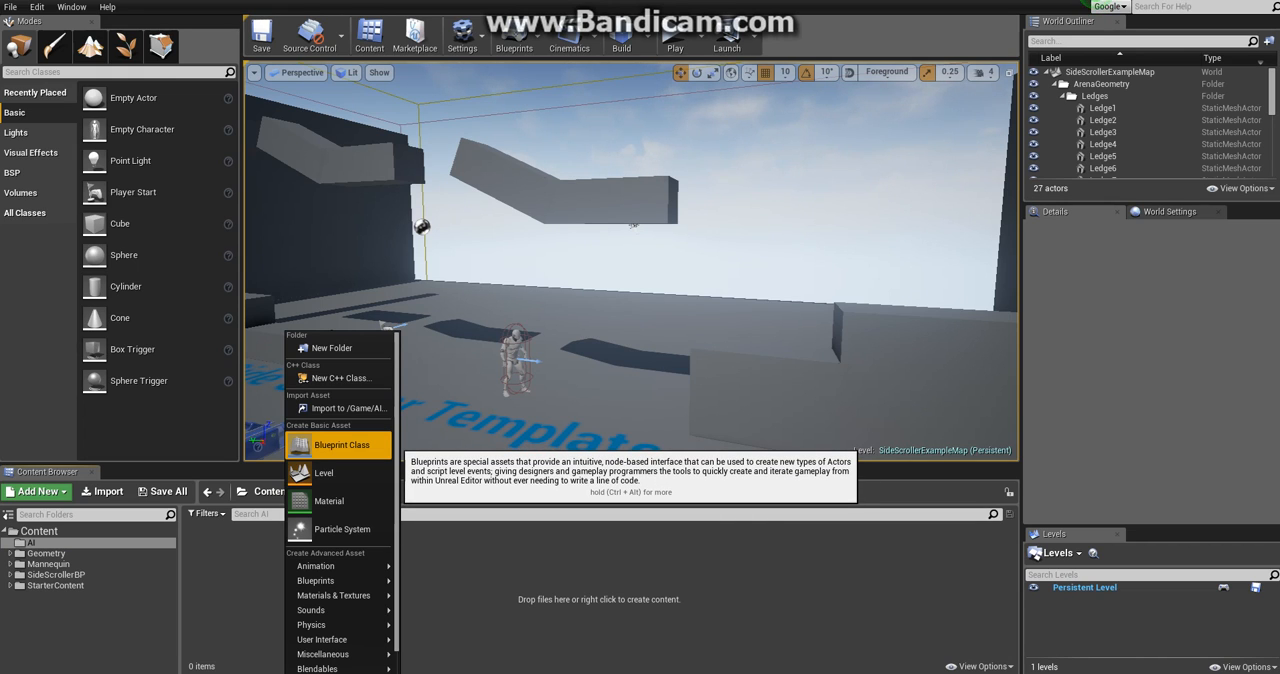
# Start a new Blueprint Class asset in the AI folder and choose Pawn as its parent
pyautogui.click(340, 444)
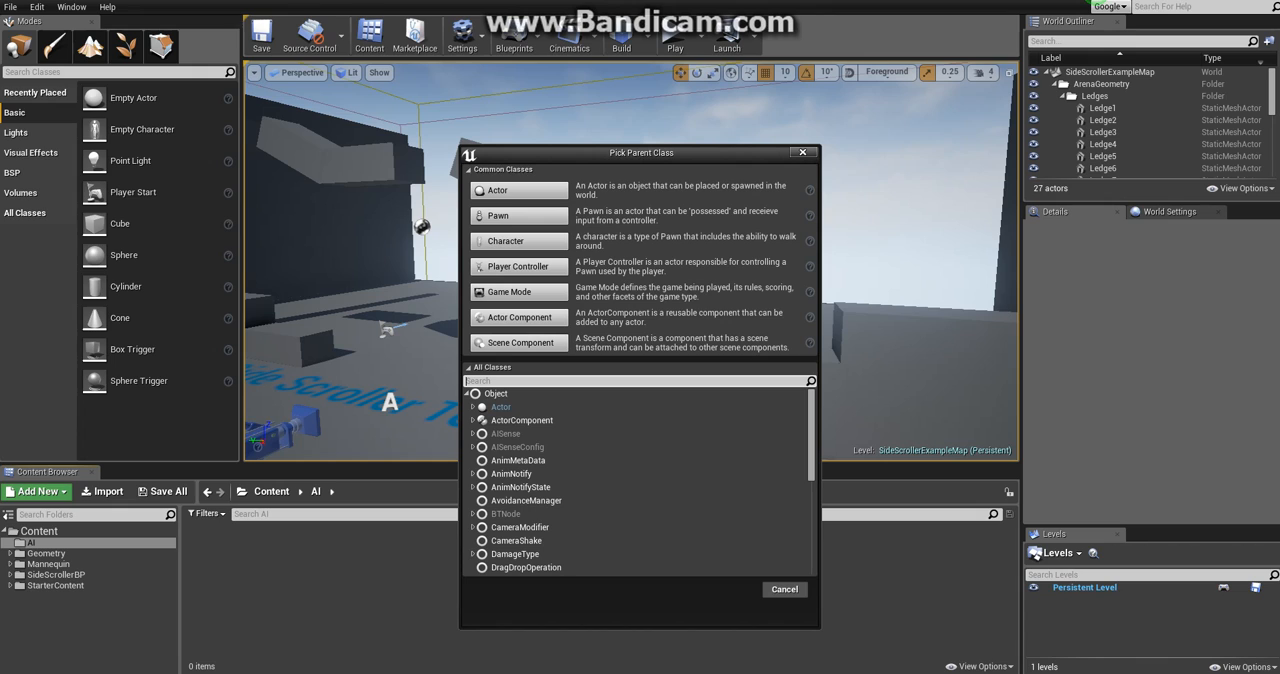
pyautogui.click(500, 408)
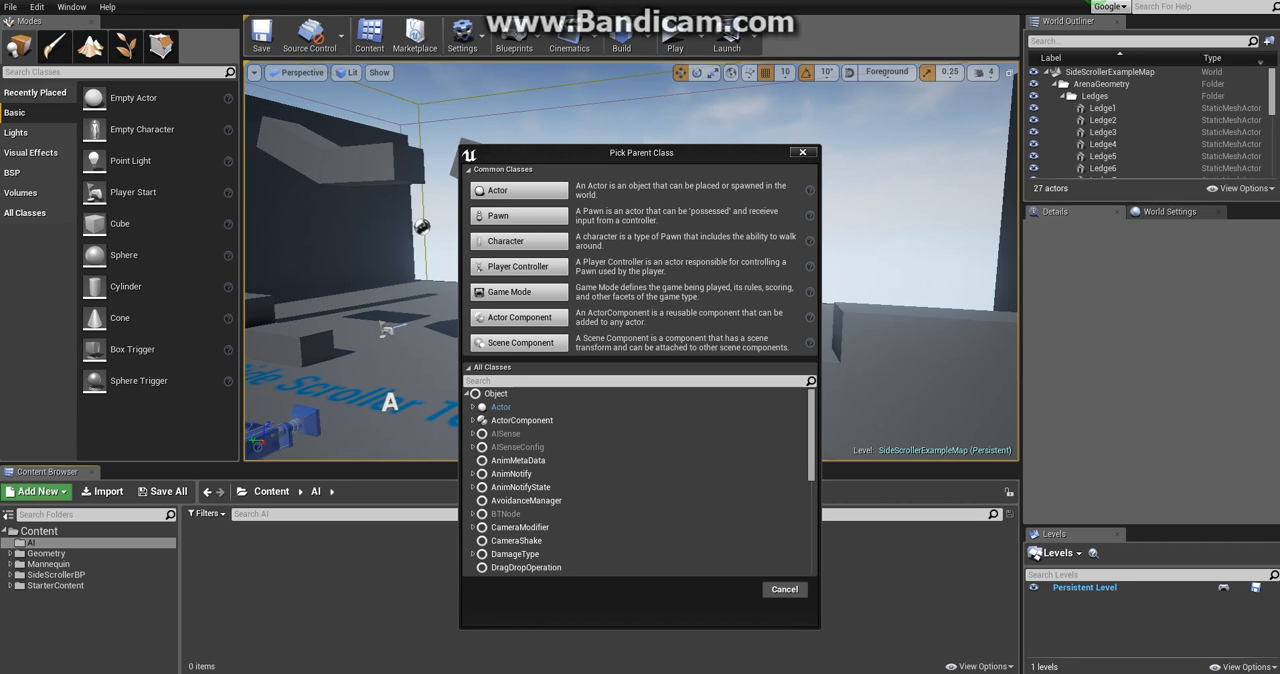
pyautogui.moveTo(508, 292)
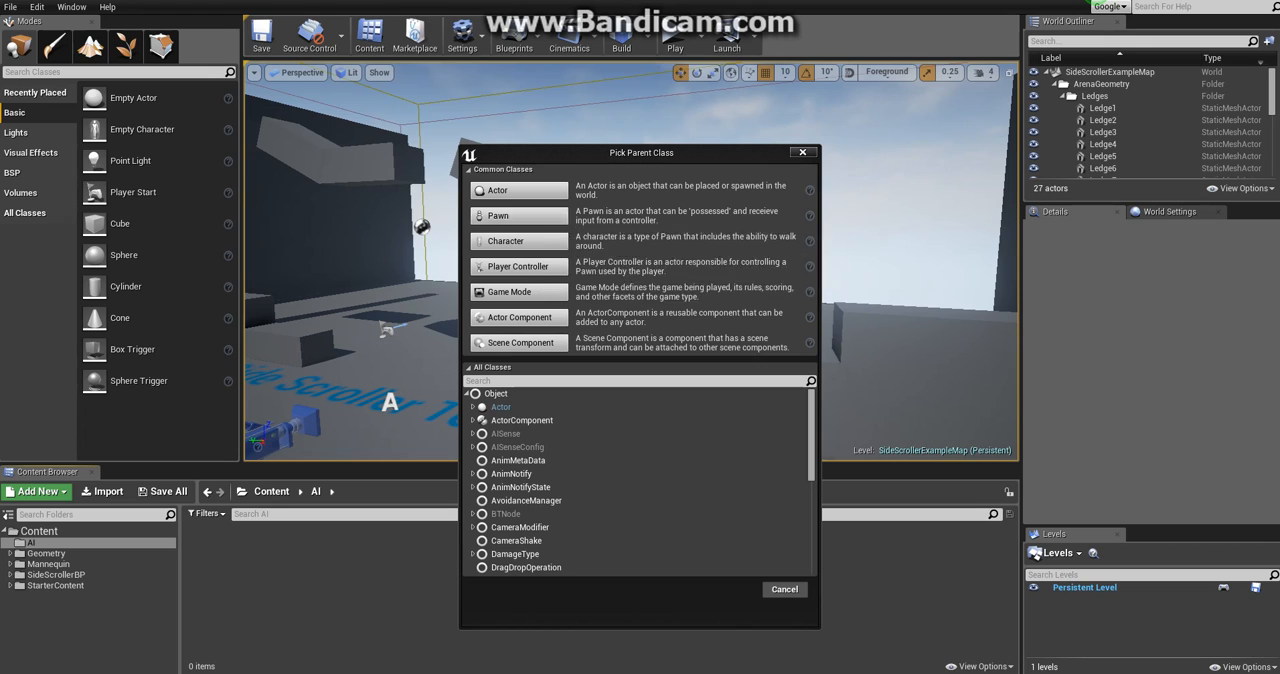
pyautogui.moveTo(516, 216)
pyautogui.write('AI')
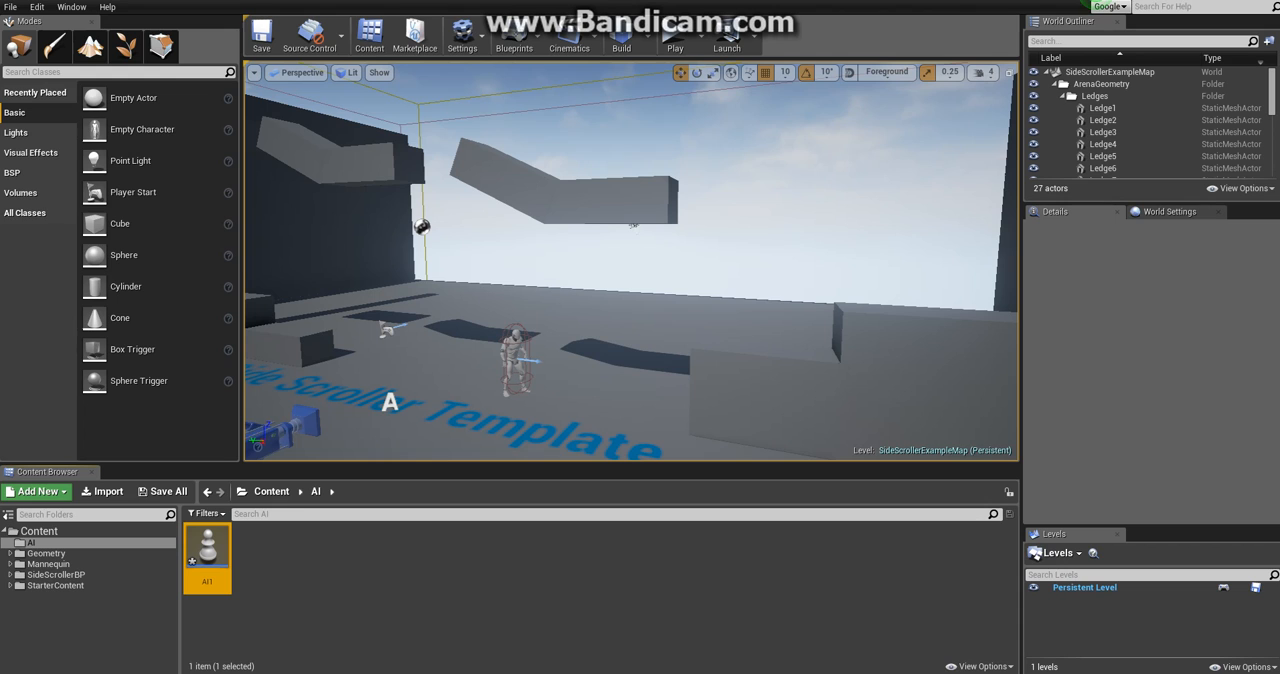
pyautogui.moveTo(208, 560)
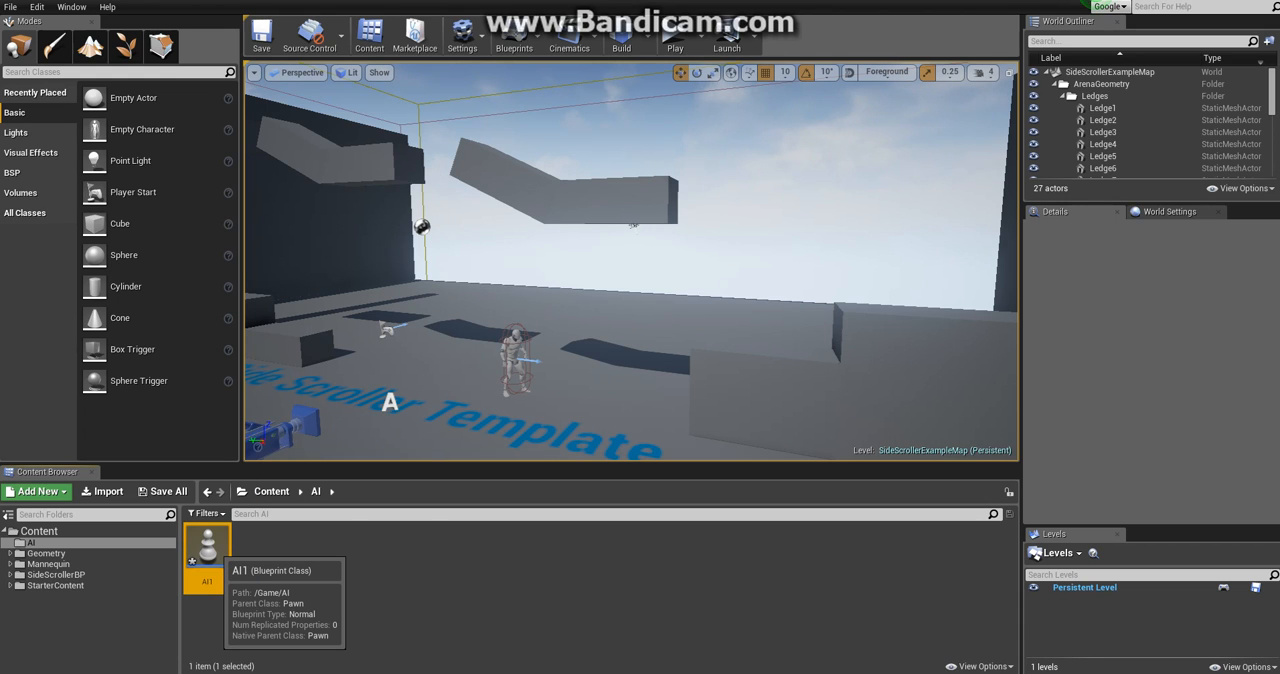
# Open the AI1 blueprint and add a StaticMesh component to it
pyautogui.doubleClick(208, 564)
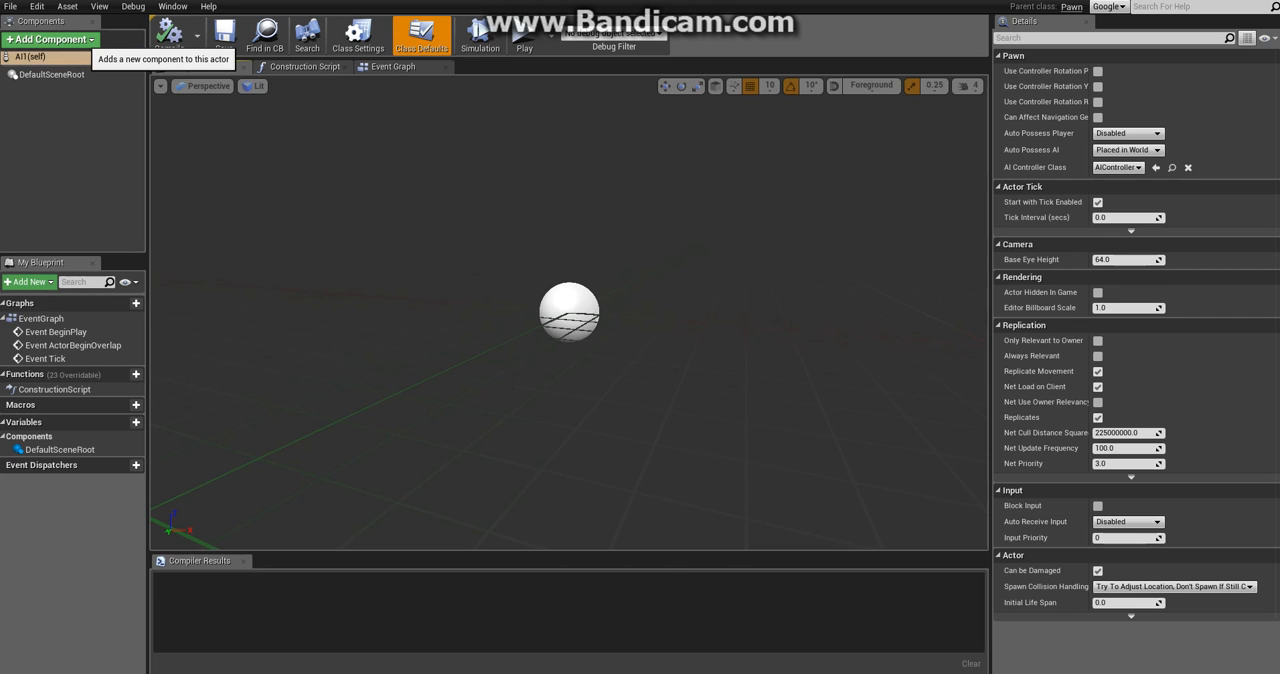
pyautogui.click(44, 40)
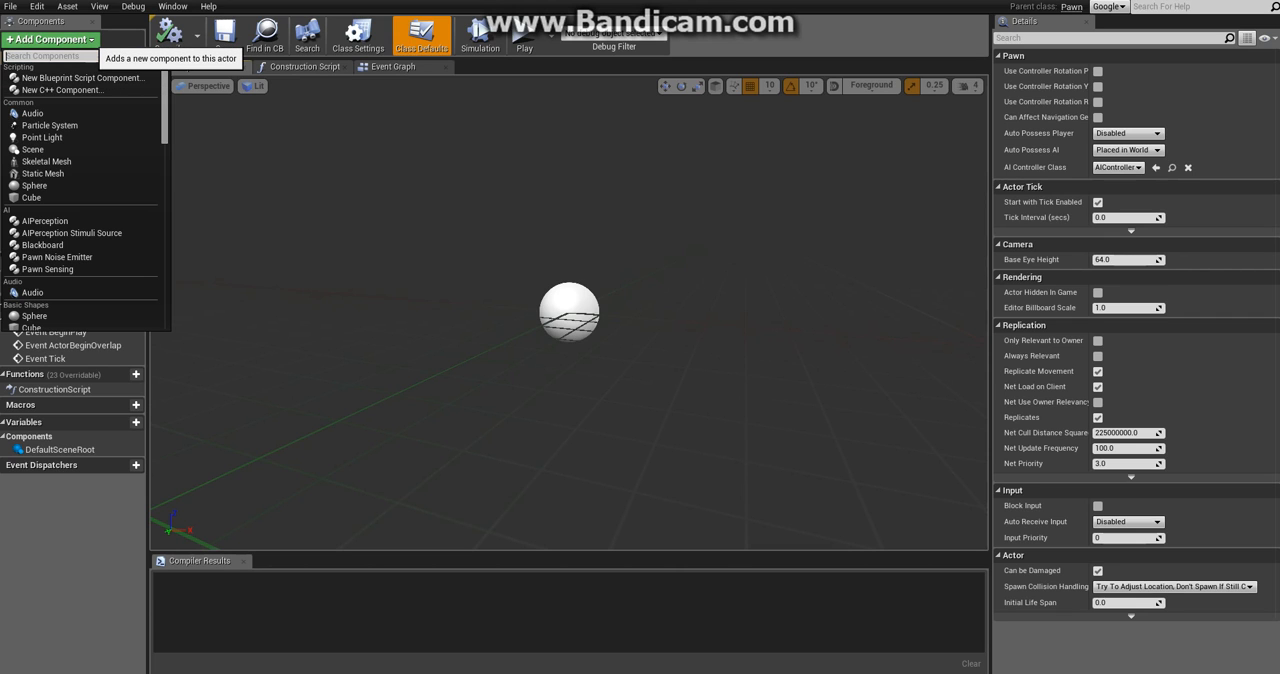
pyautogui.moveTo(36, 112)
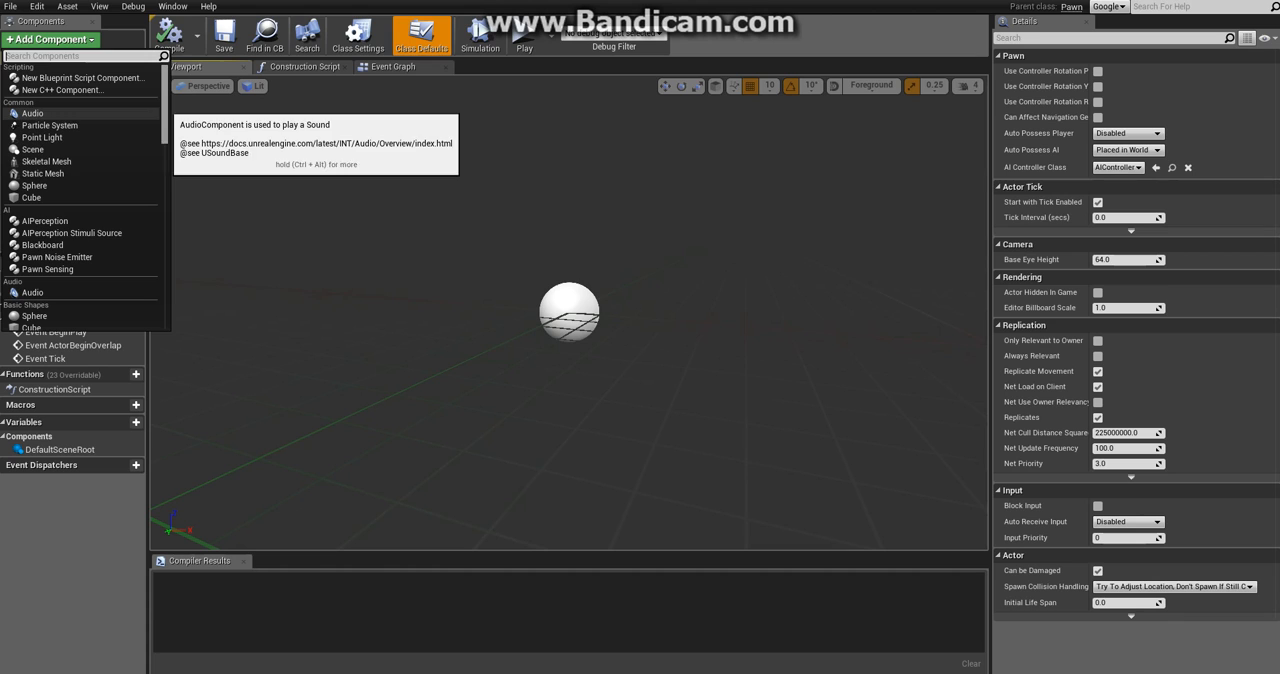
pyautogui.moveTo(44, 172)
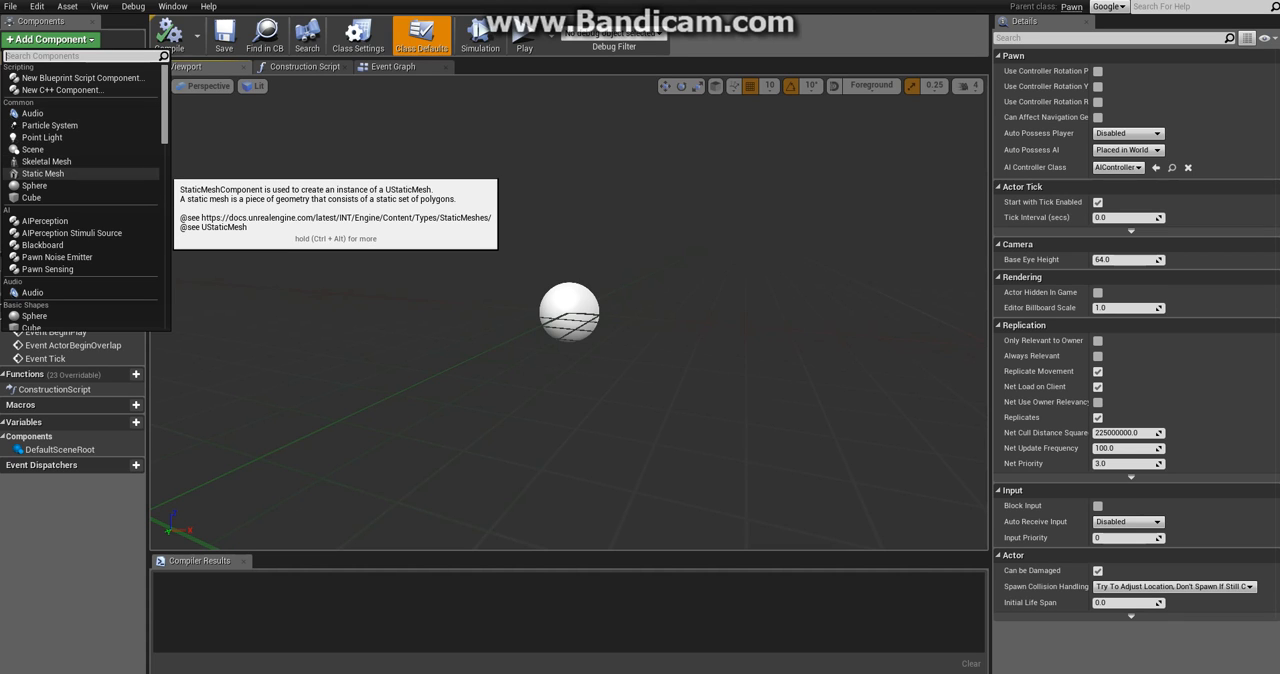
pyautogui.click(44, 162)
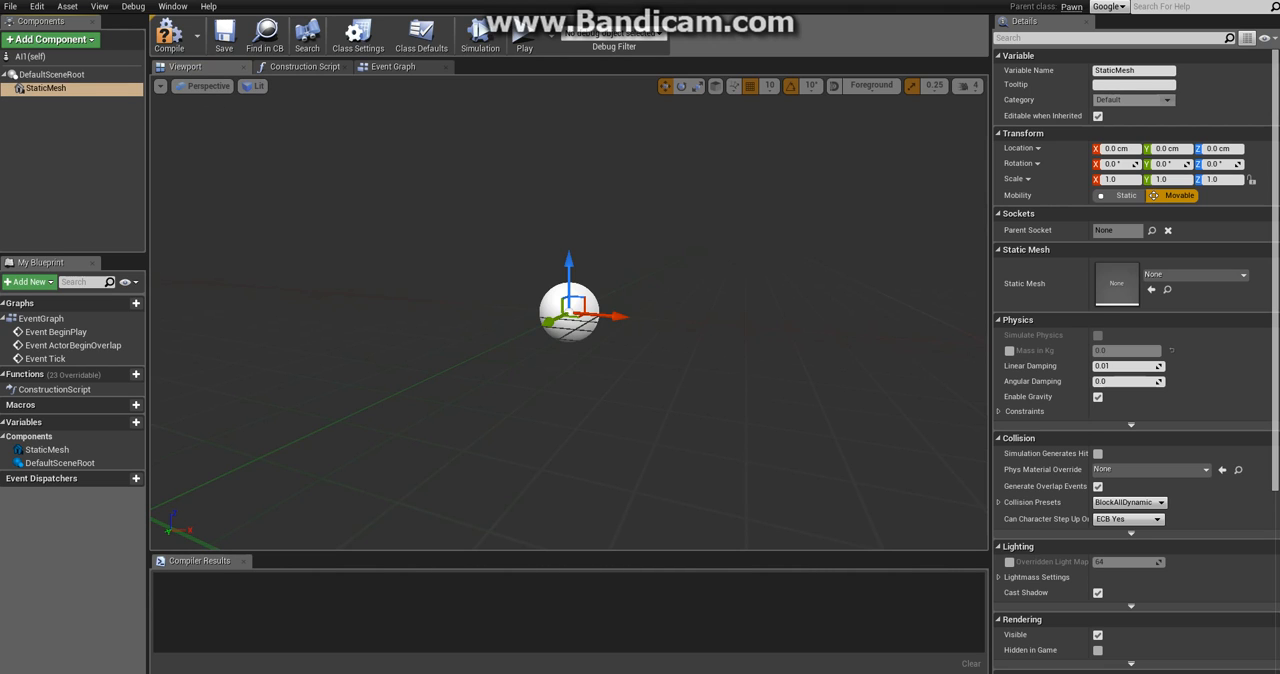
pyautogui.moveTo(1116, 284)
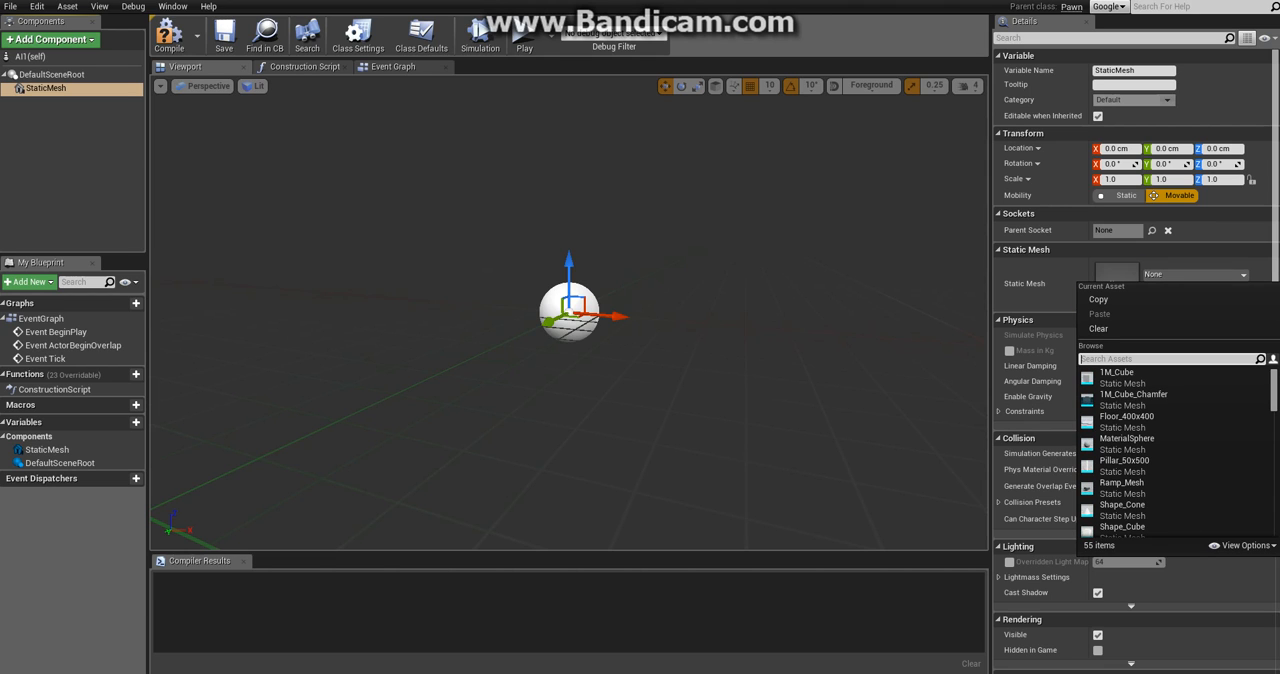
pyautogui.moveTo(1126, 416)
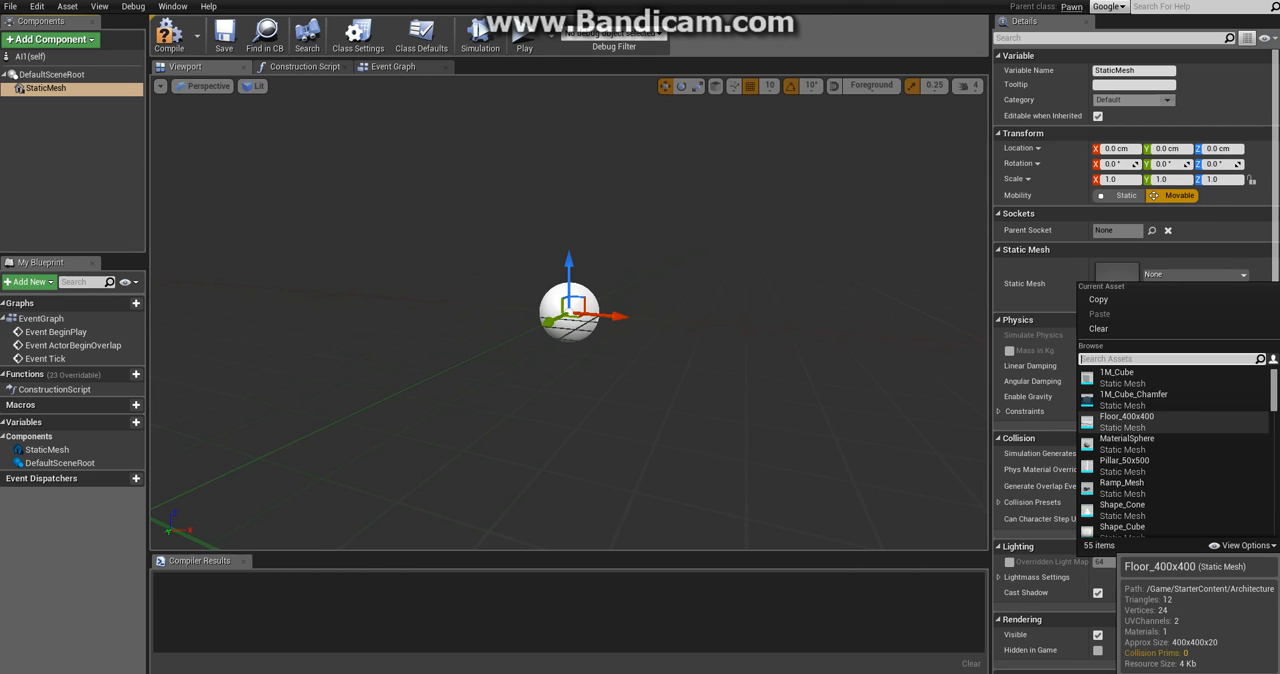
pyautogui.moveTo(1116, 384)
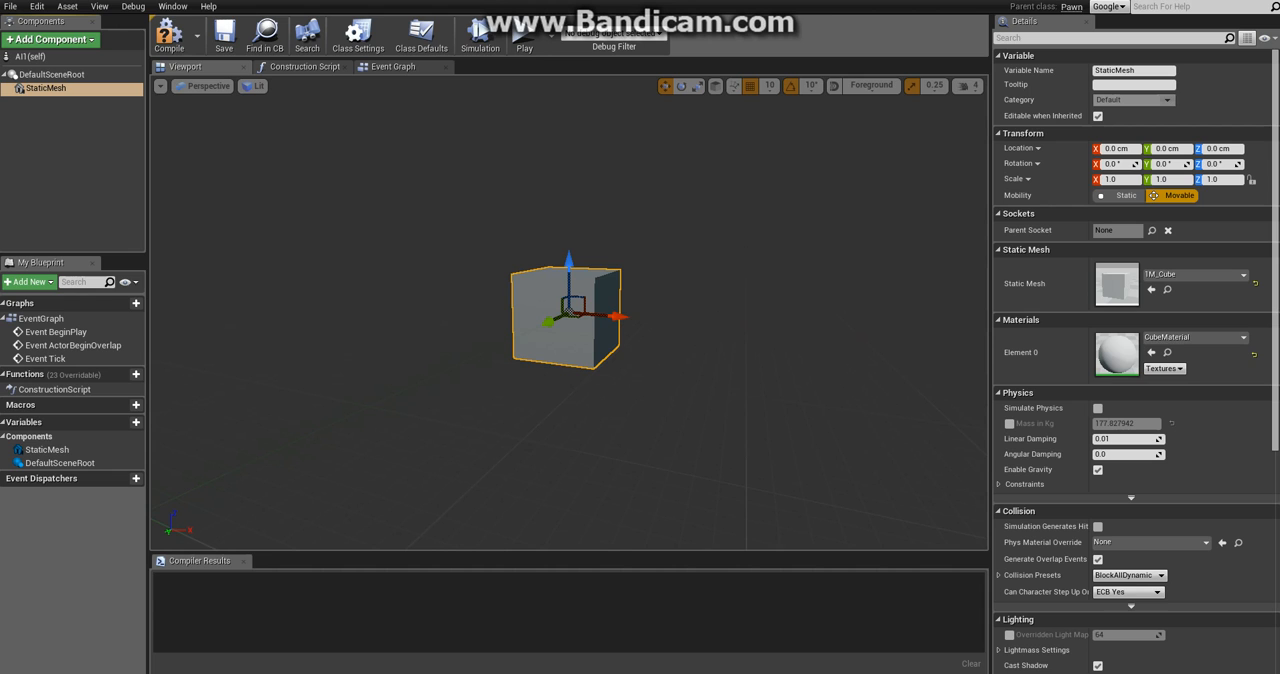
pyautogui.moveTo(398, 68)
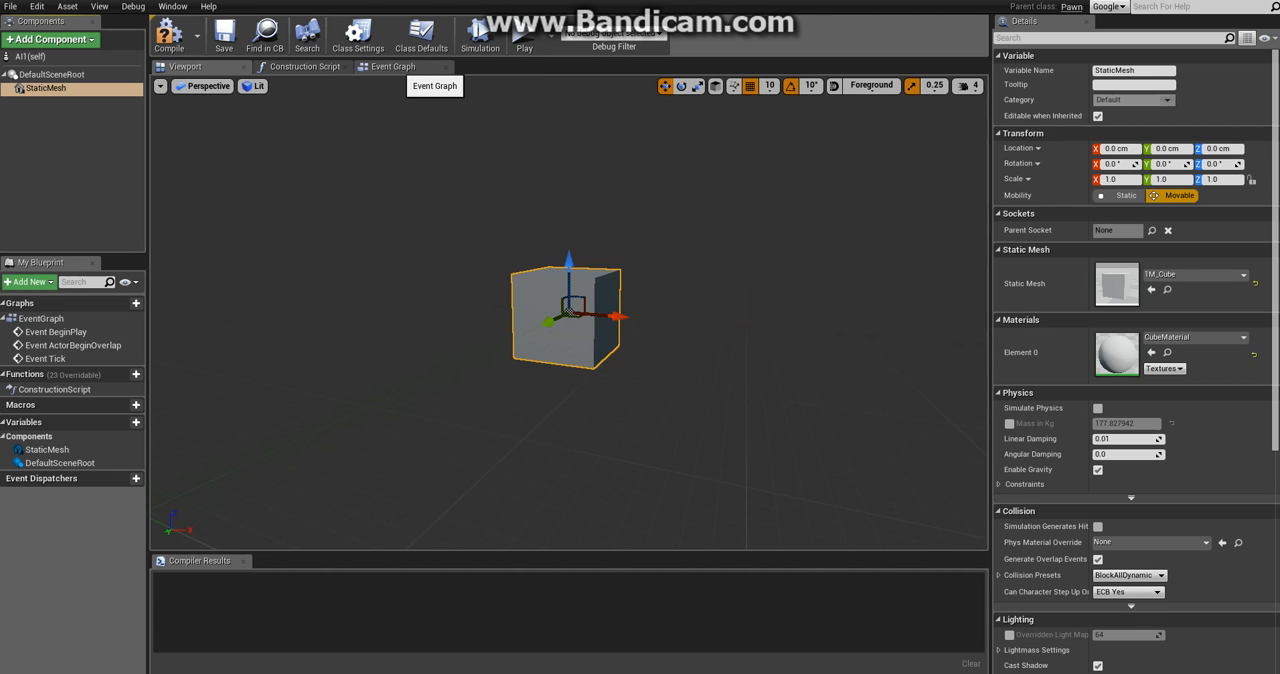
# Store the actor's start location from GetActorLocation in a new vector variable named Home
pyautogui.click(392, 68)
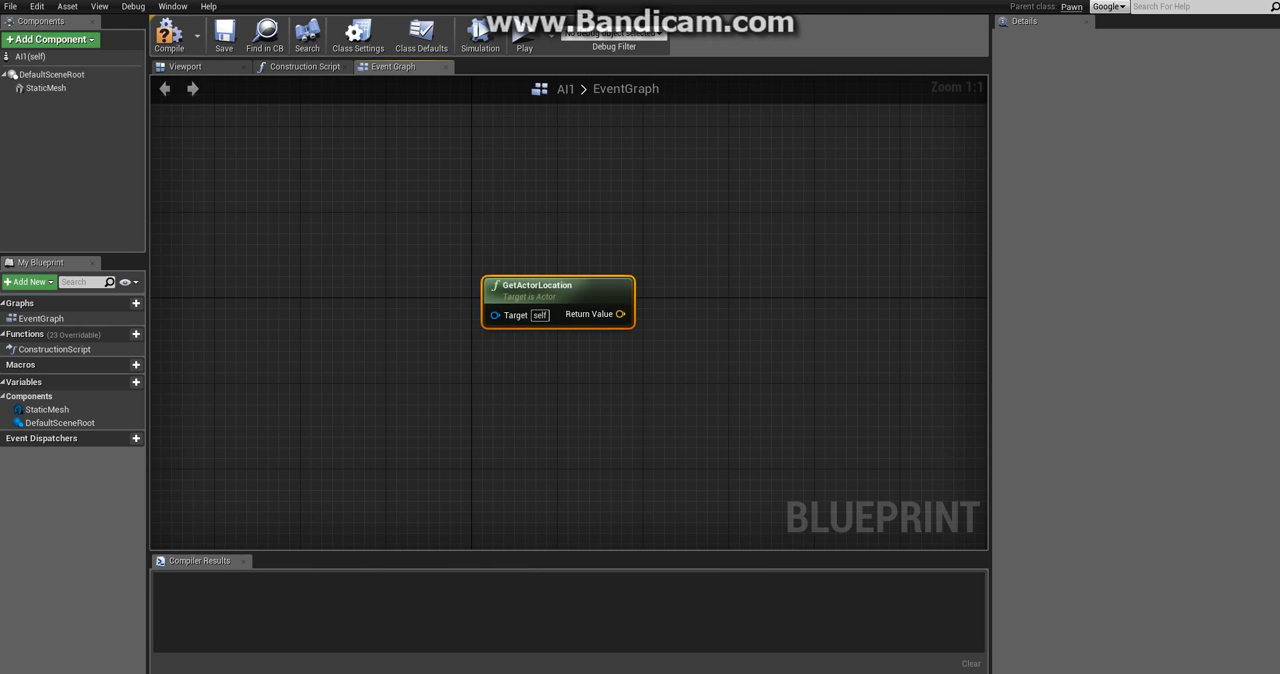
pyautogui.moveTo(556, 300); pyautogui.dragTo(548, 322)
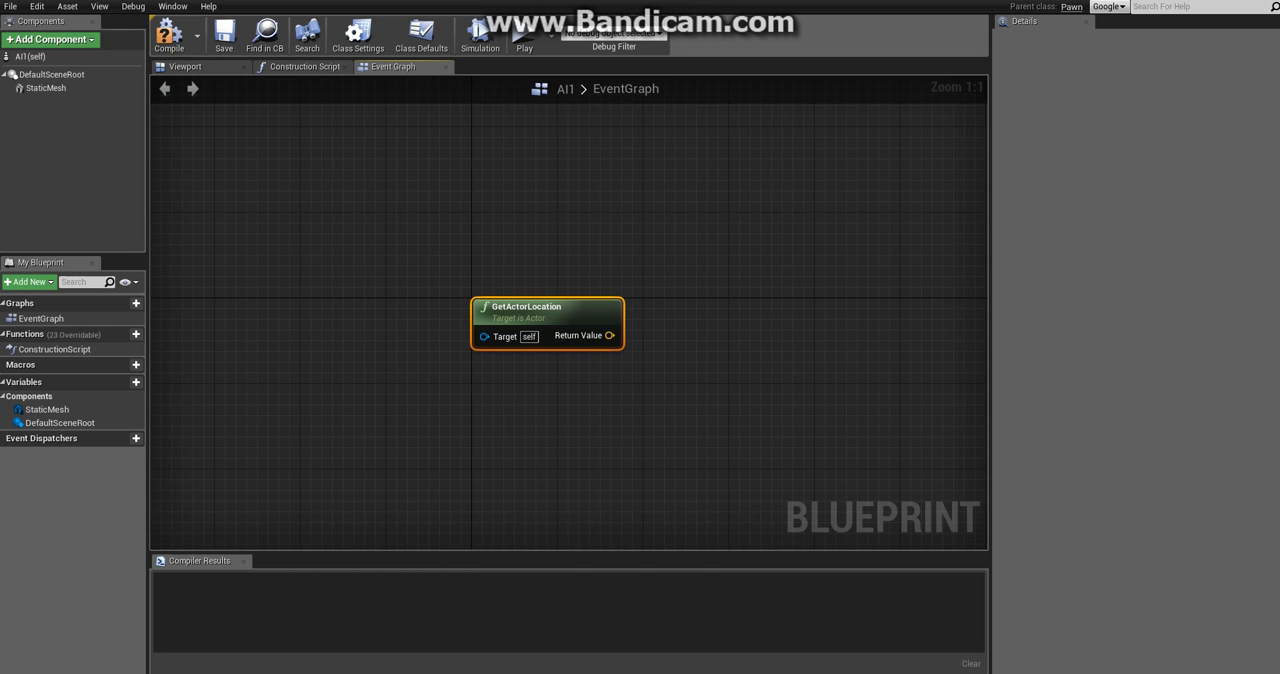
pyautogui.moveTo(484, 336)
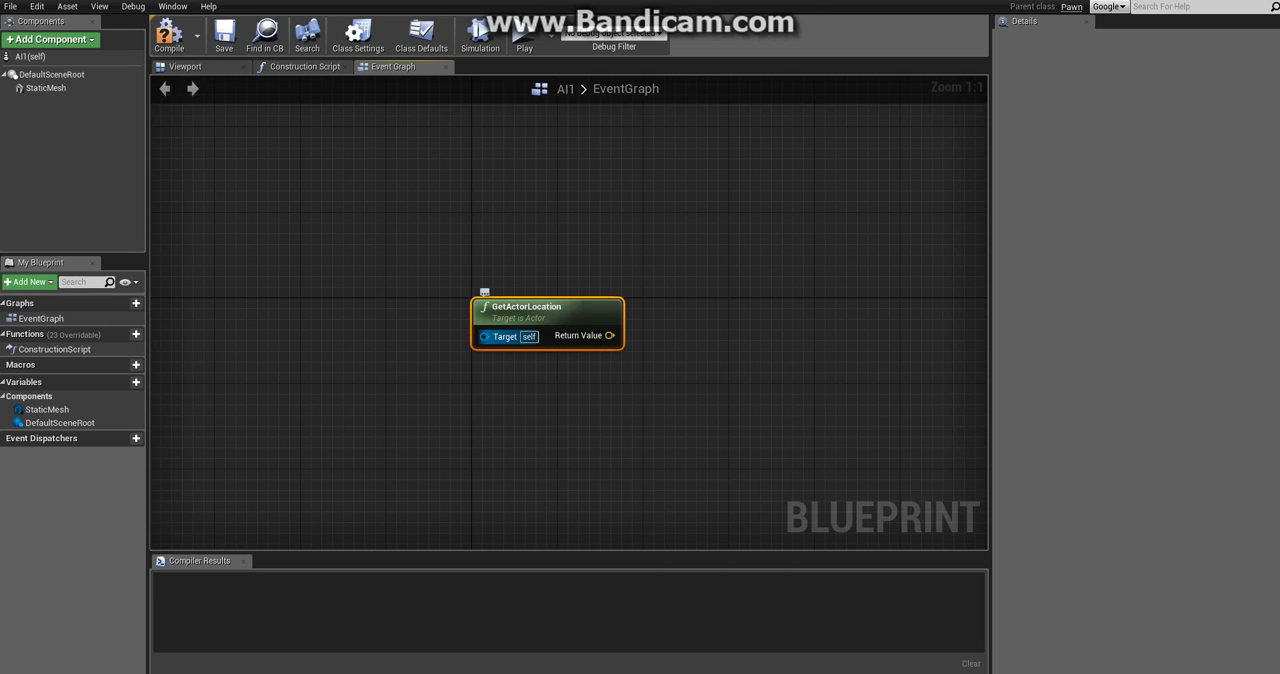
pyautogui.moveTo(484, 336)
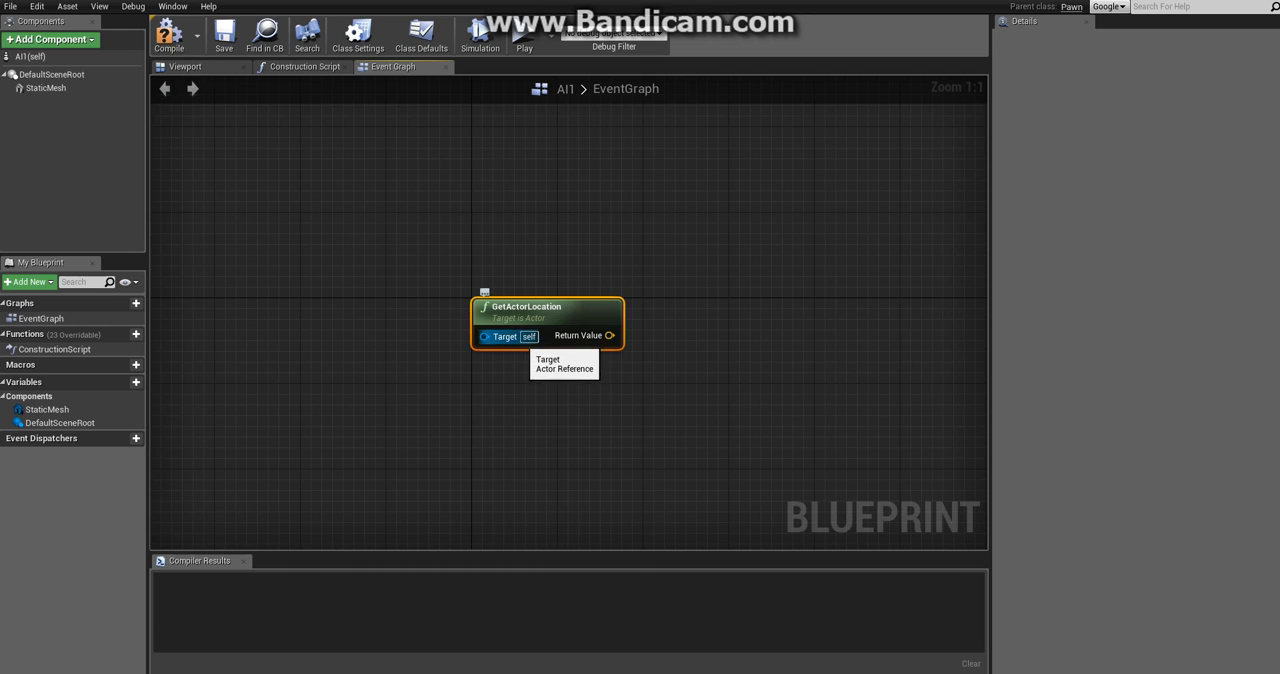
pyautogui.moveTo(612, 336)
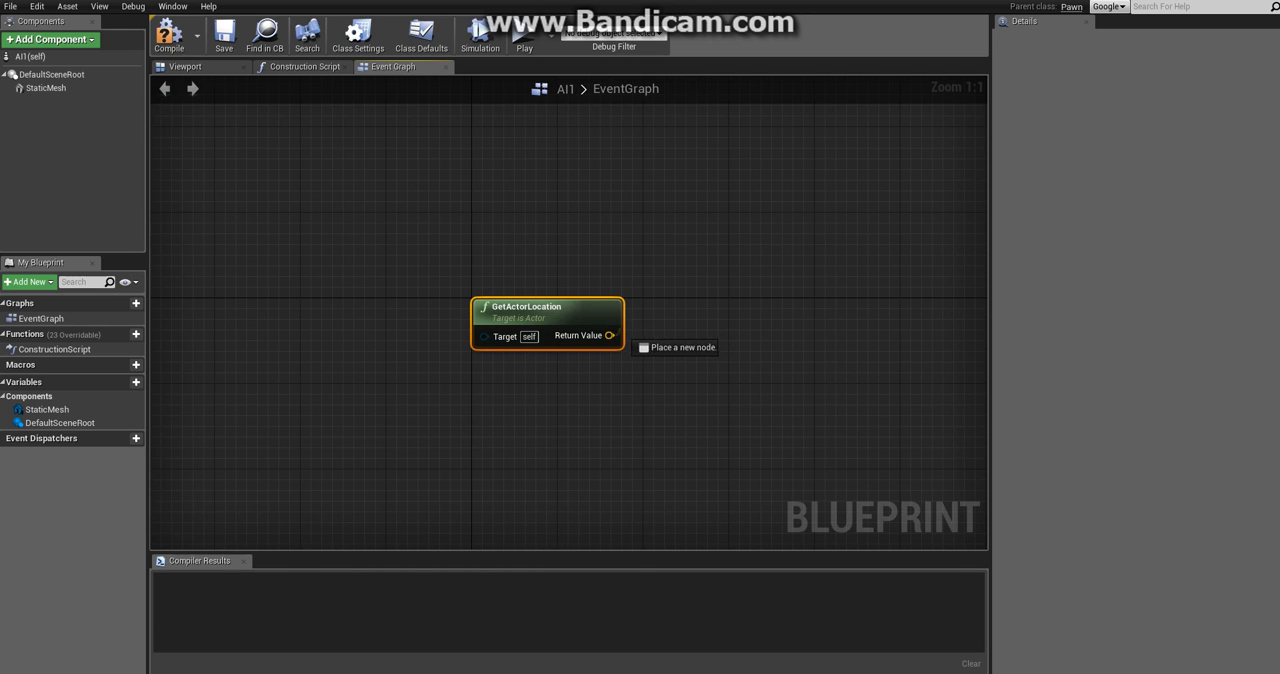
pyautogui.moveTo(612, 336); pyautogui.dragTo(750, 280)
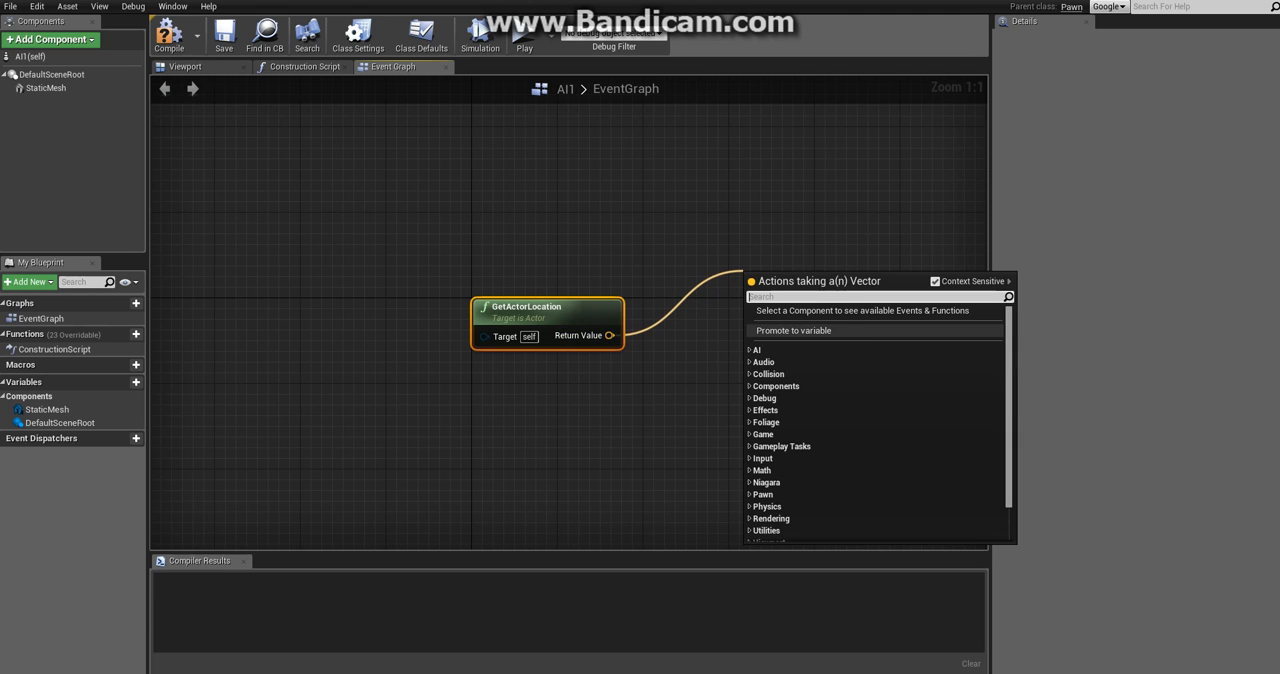
pyautogui.click(792, 330)
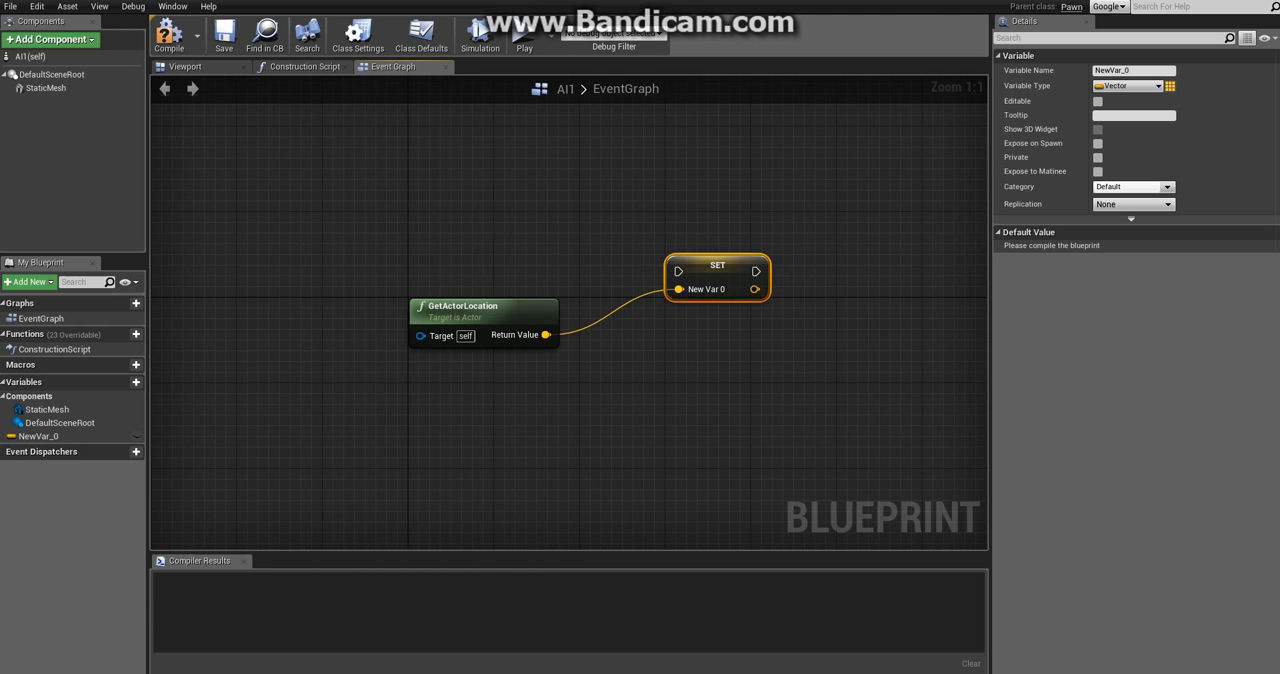
pyautogui.moveTo(1120, 84)
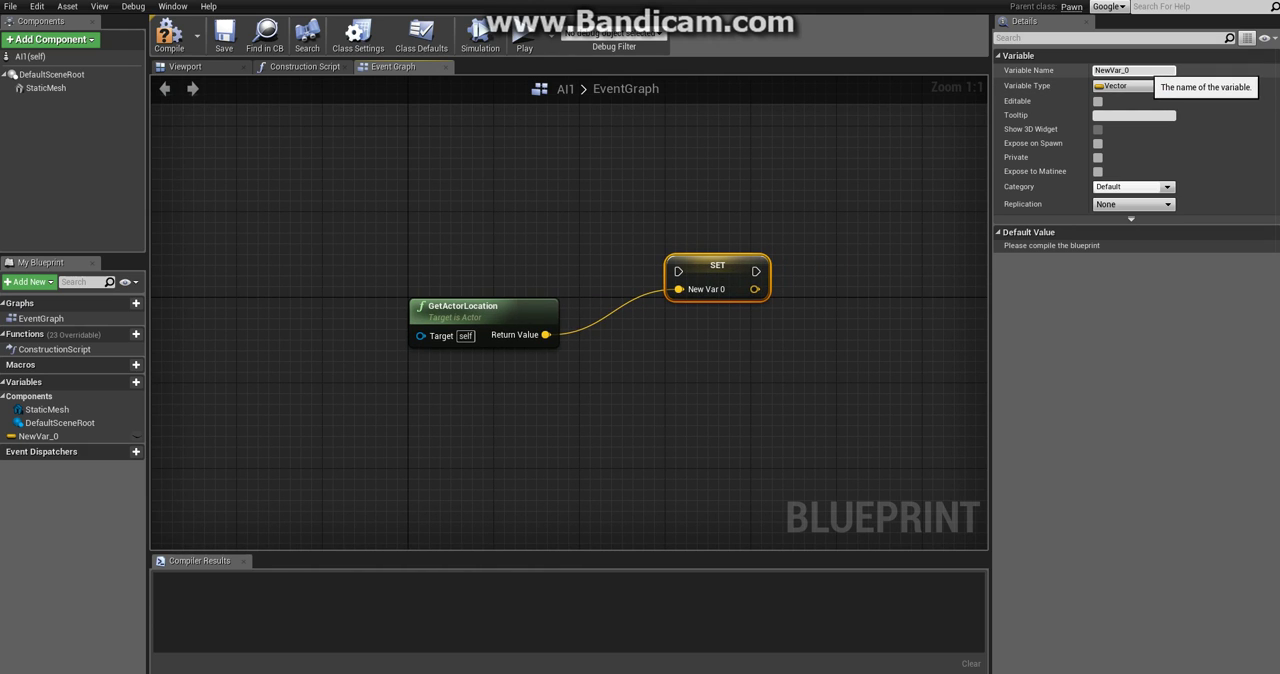
pyautogui.click(1132, 70)
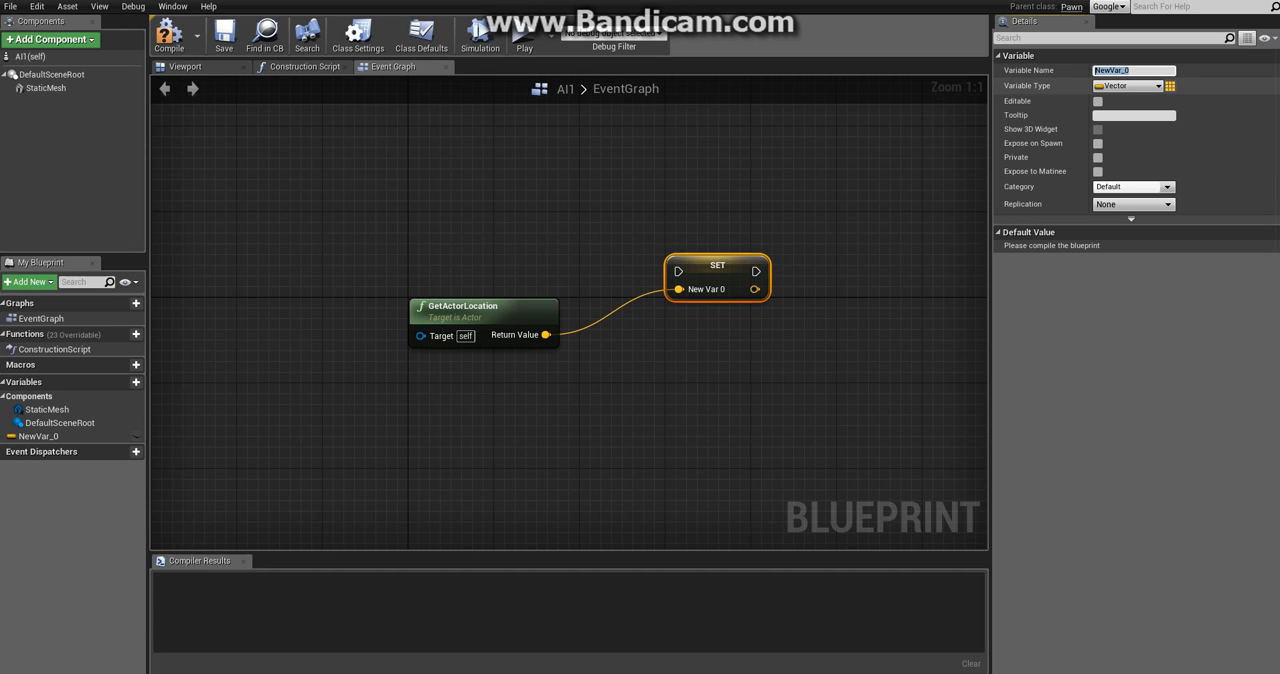
pyautogui.write('Home')
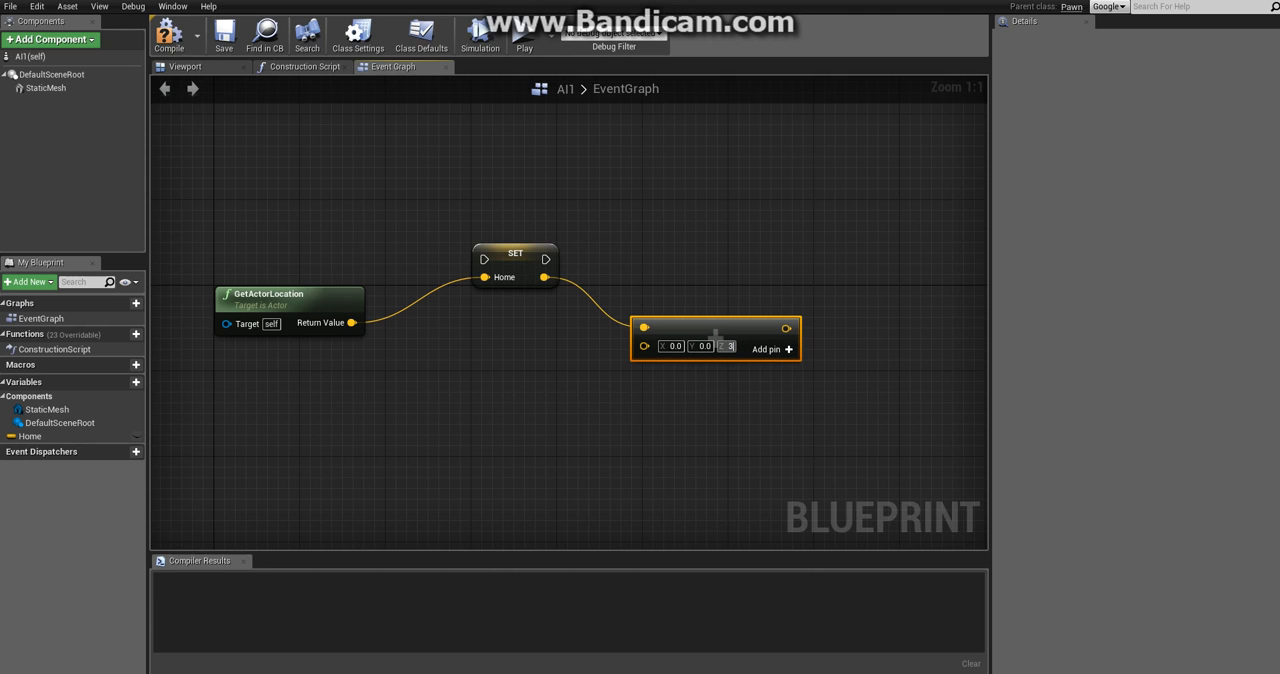
# Store the location raised by 350 in Z as a new variable named Destination and compile
pyautogui.write('350.0')
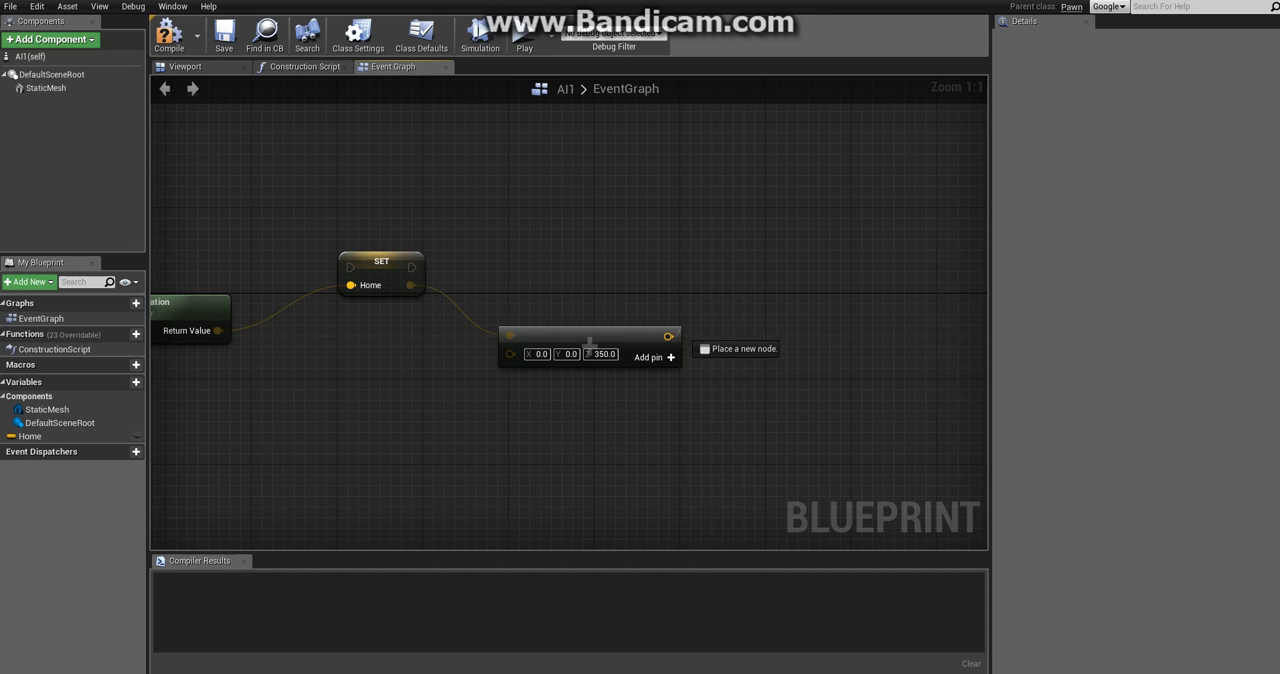
pyautogui.moveTo(668, 336); pyautogui.dragTo(760, 296)
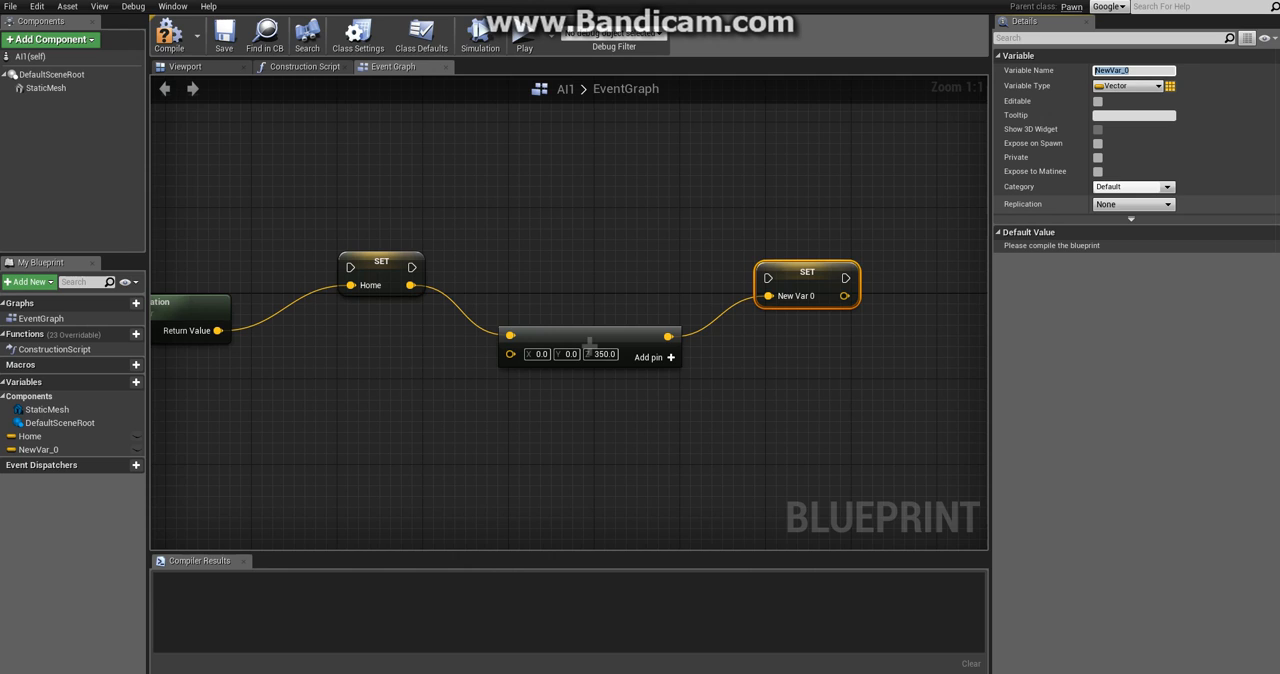
pyautogui.write('Desti')
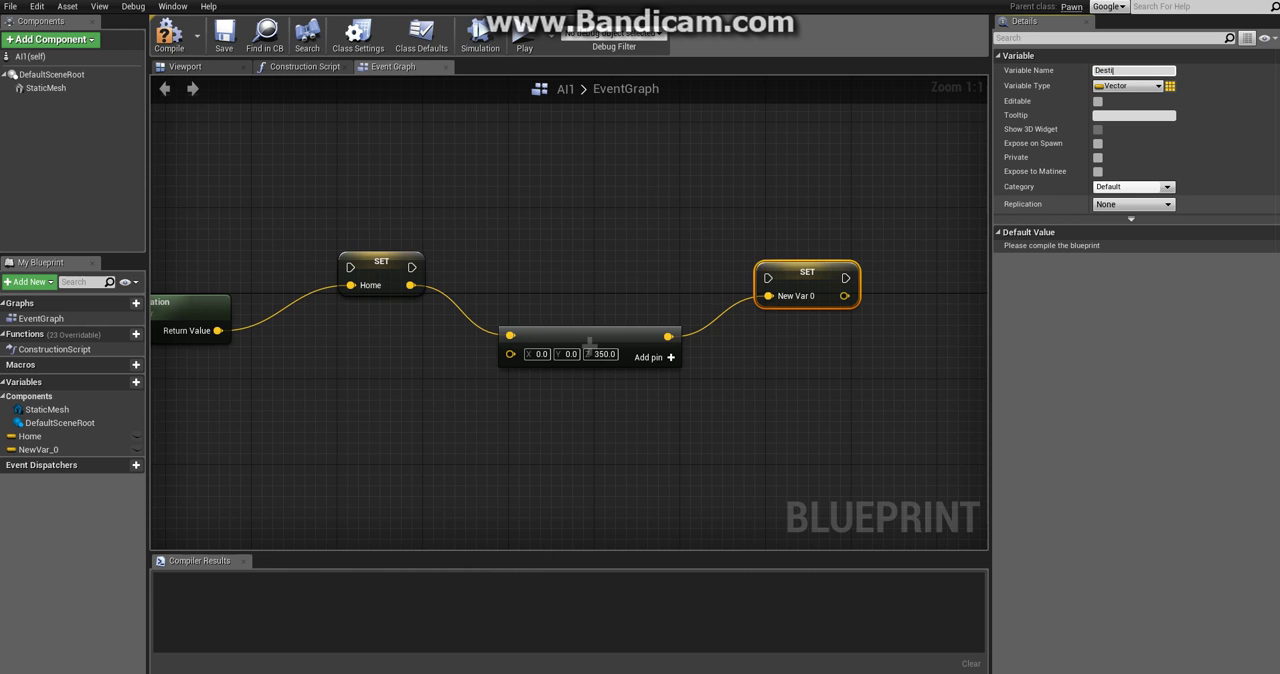
pyautogui.write('Destination')
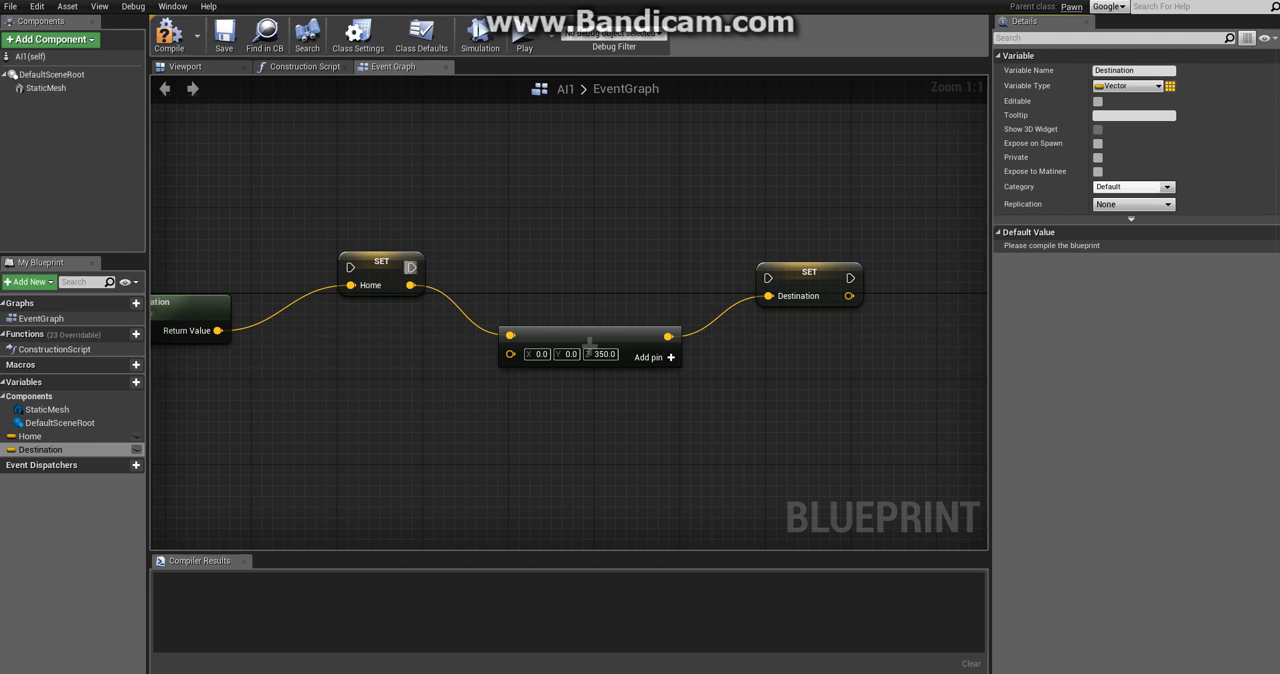
pyautogui.moveTo(168, 36)
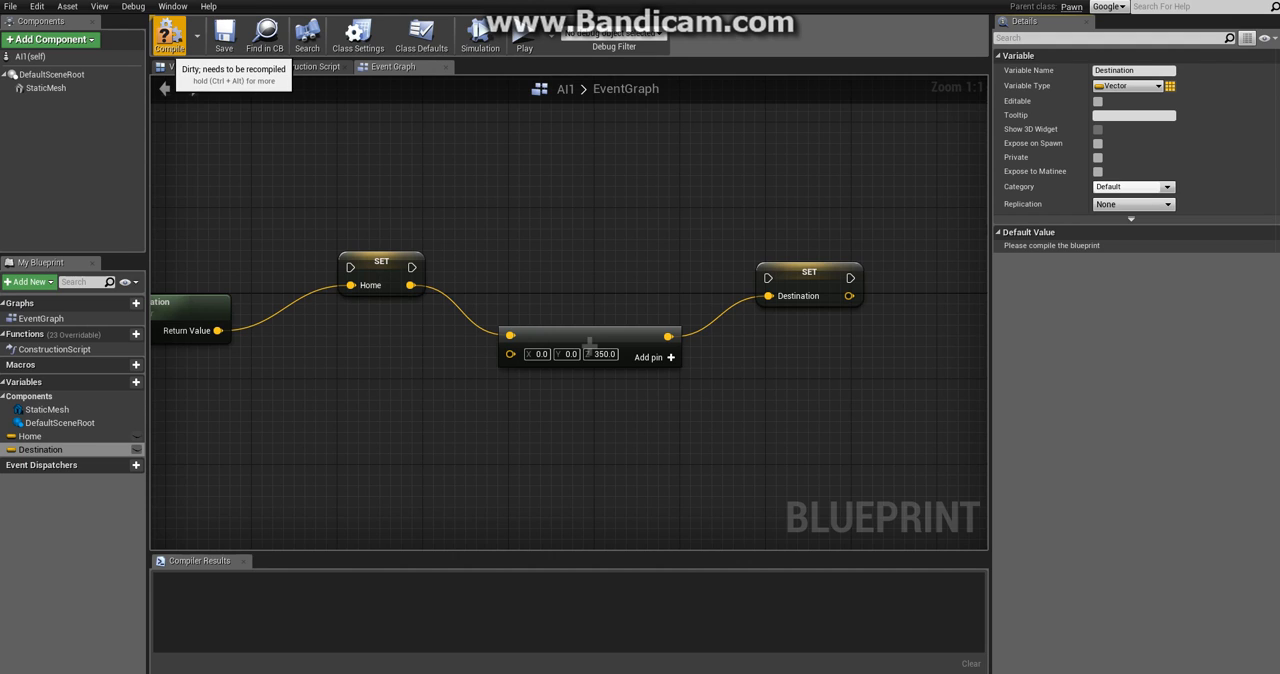
pyautogui.click(168, 32)
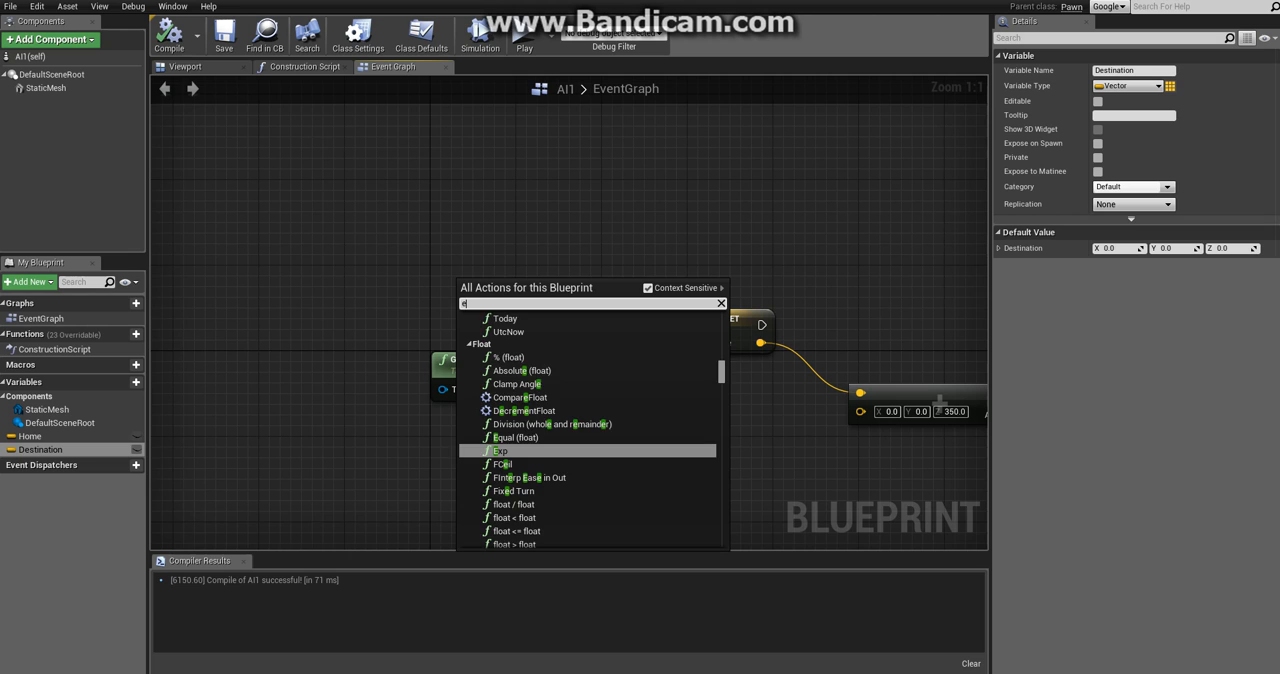
# Add an Event BeginPlay node to start the chain that sets Home and Destination
pyautogui.write('event begin')
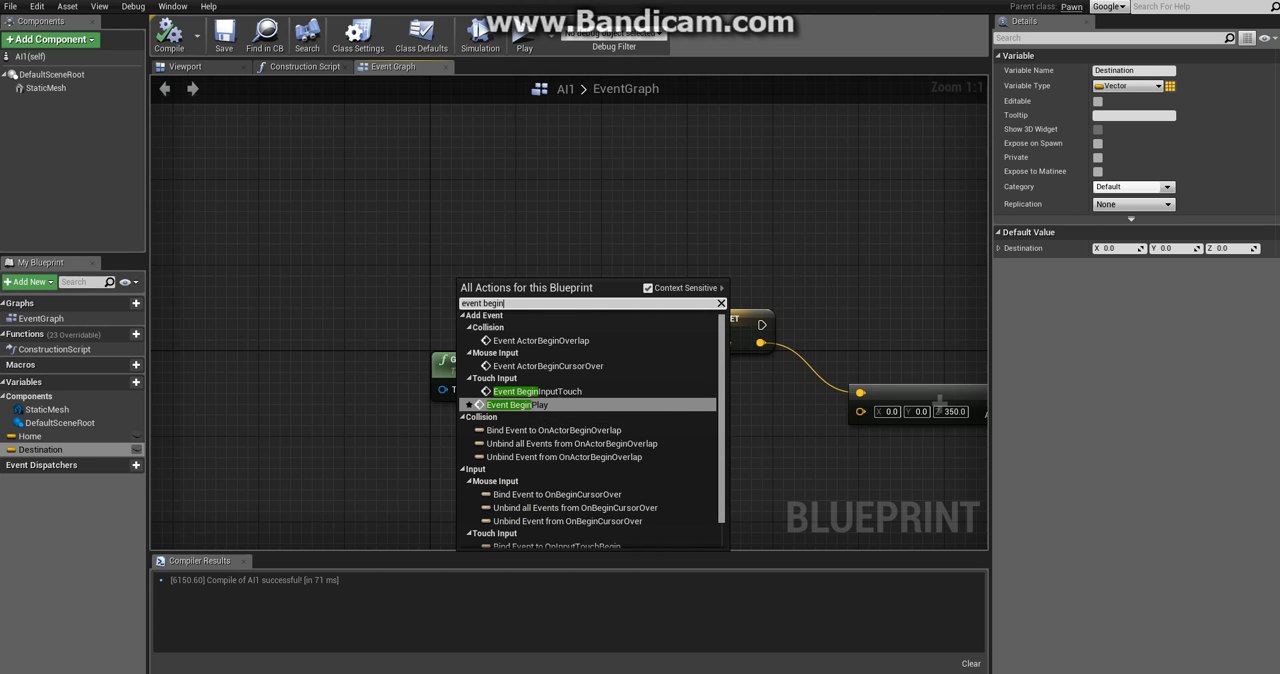
pyautogui.click(508, 404)
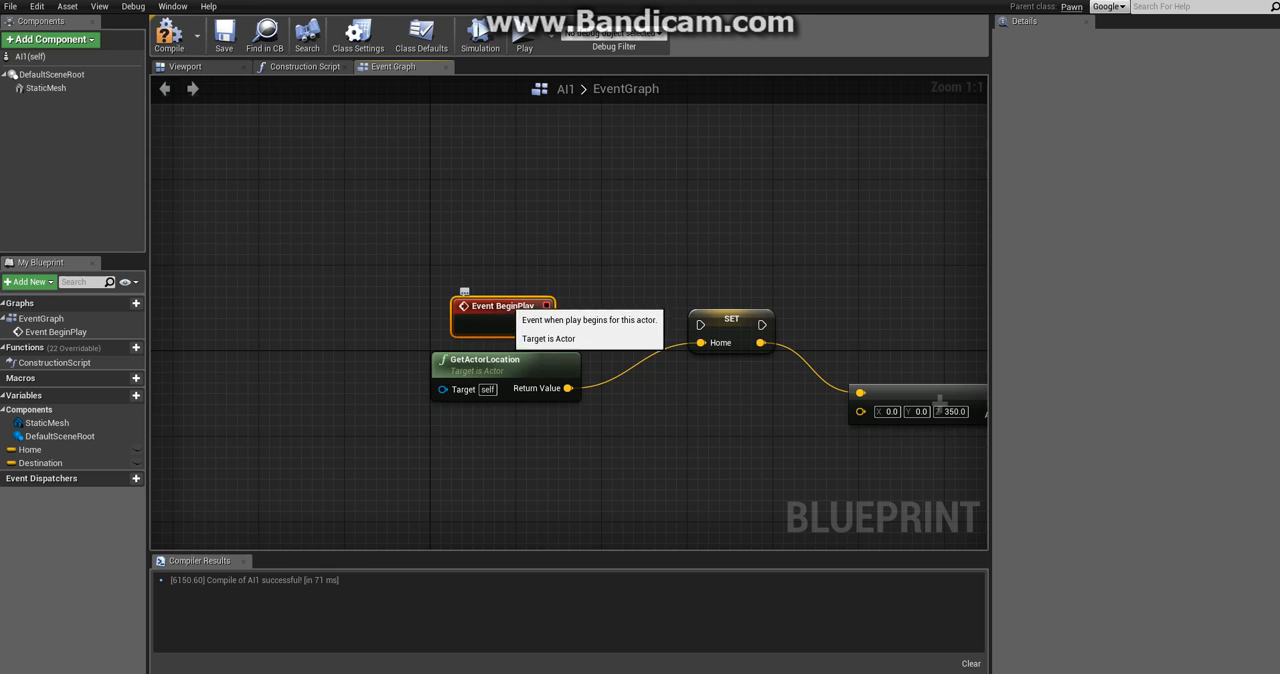
pyautogui.moveTo(470, 412)
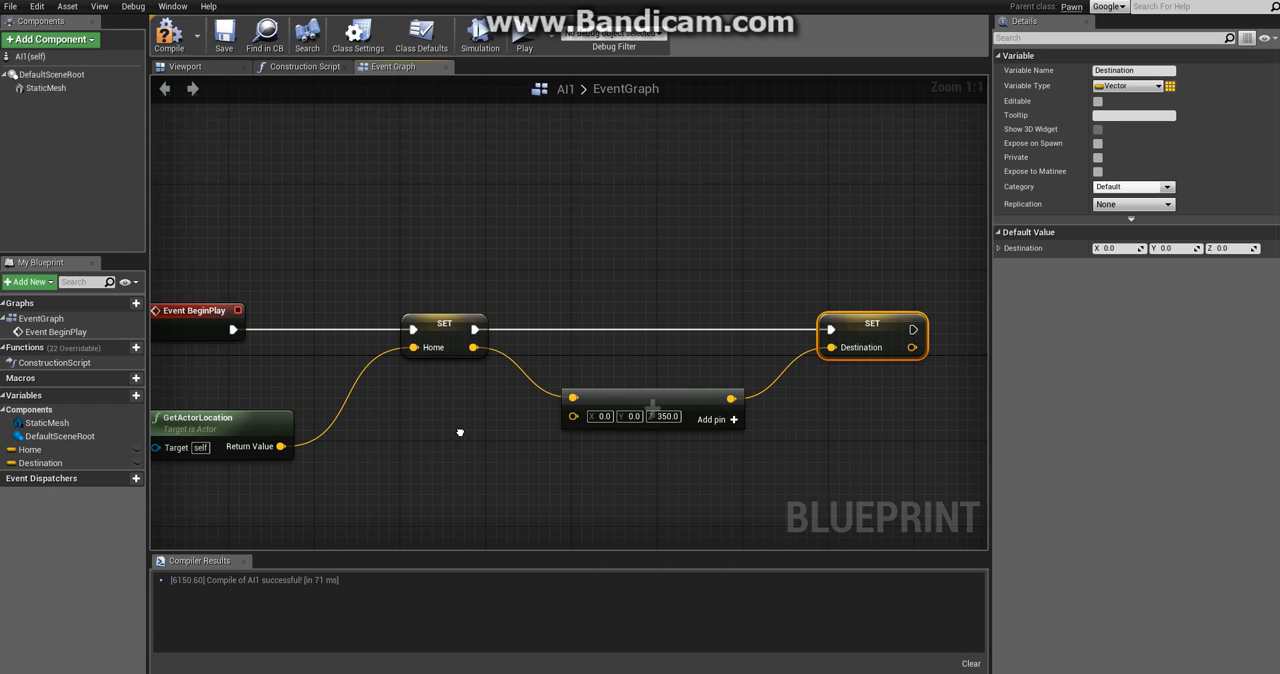
pyautogui.moveTo(460, 432)
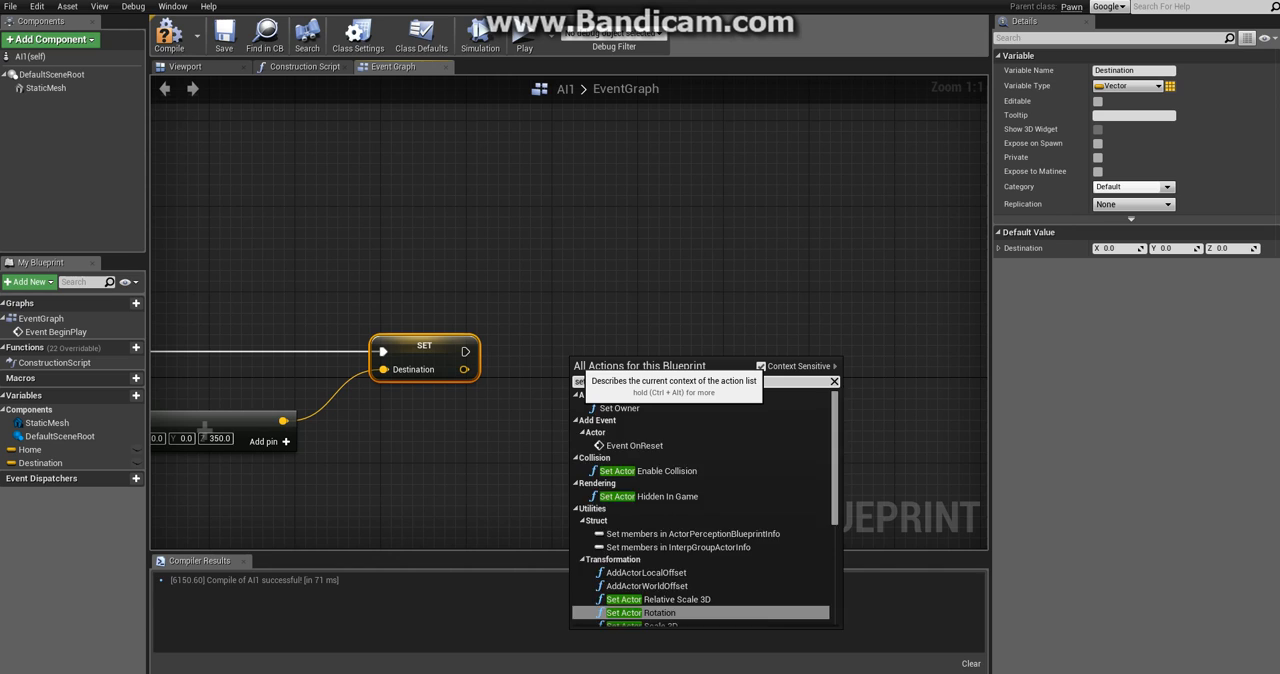
# Add a SetActorLocation node after Set Destination, fed by a Destination getter
pyautogui.write('set actorlocation')
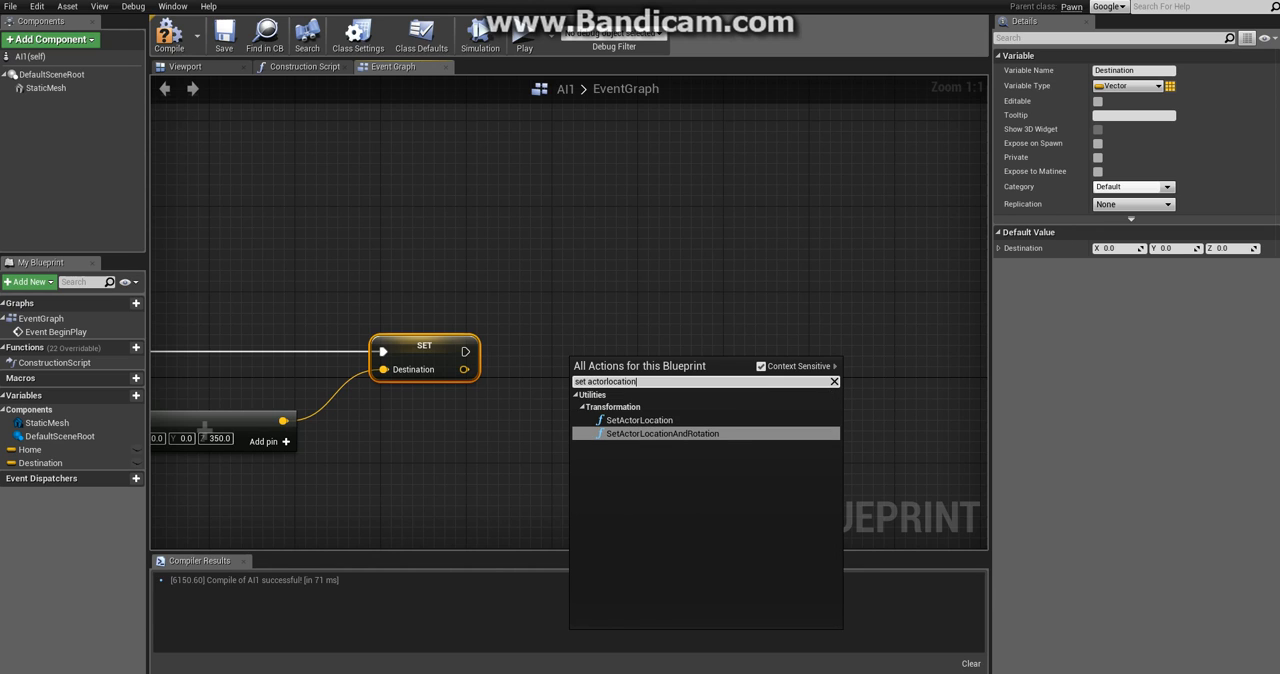
pyautogui.moveTo(638, 420)
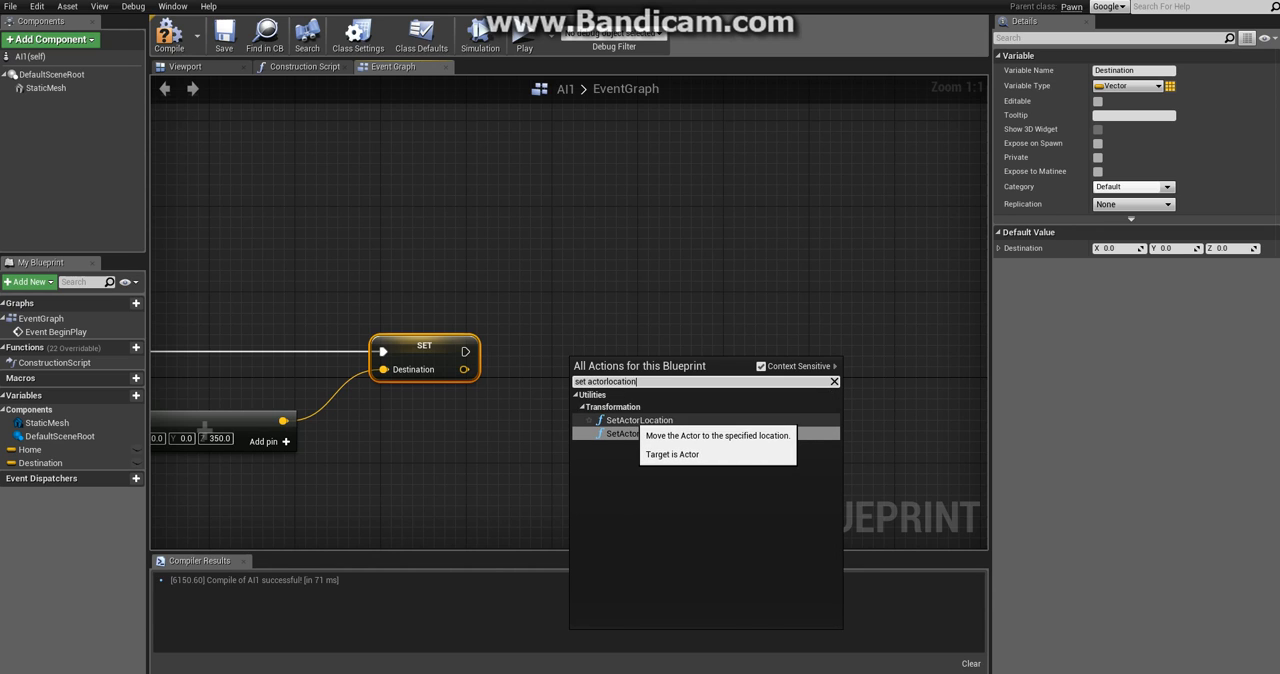
pyautogui.click(636, 420)
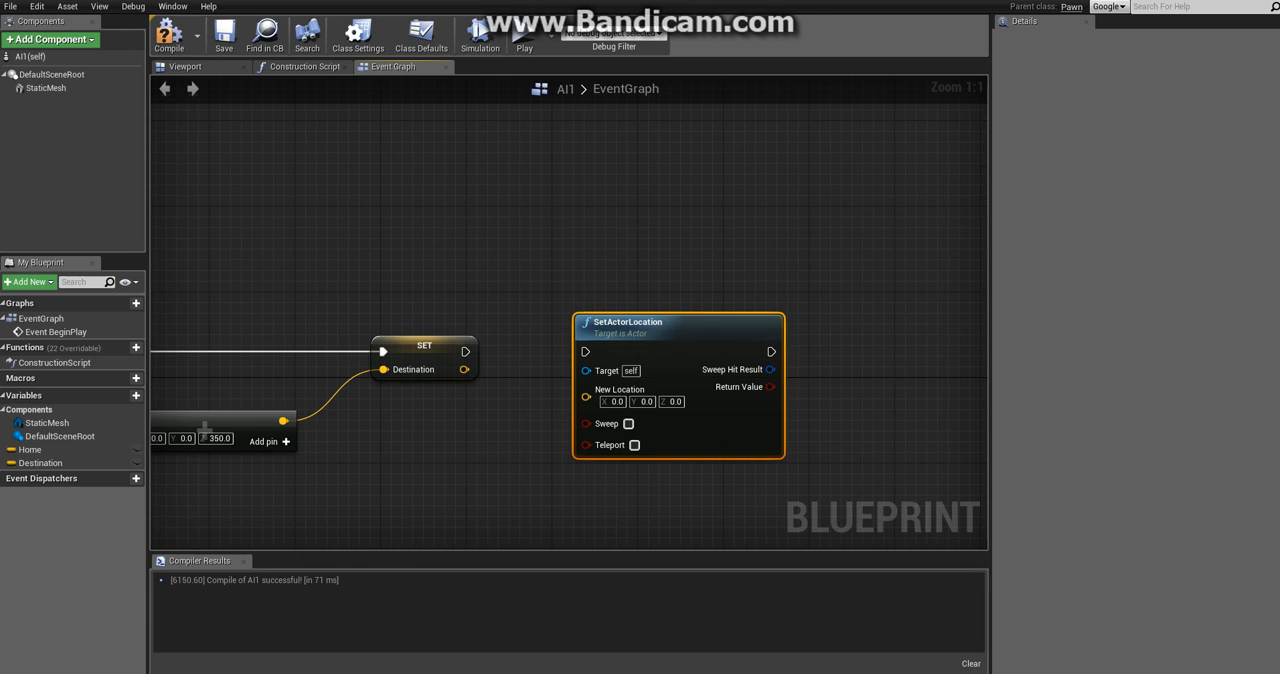
pyautogui.moveTo(466, 352); pyautogui.dragTo(584, 352)
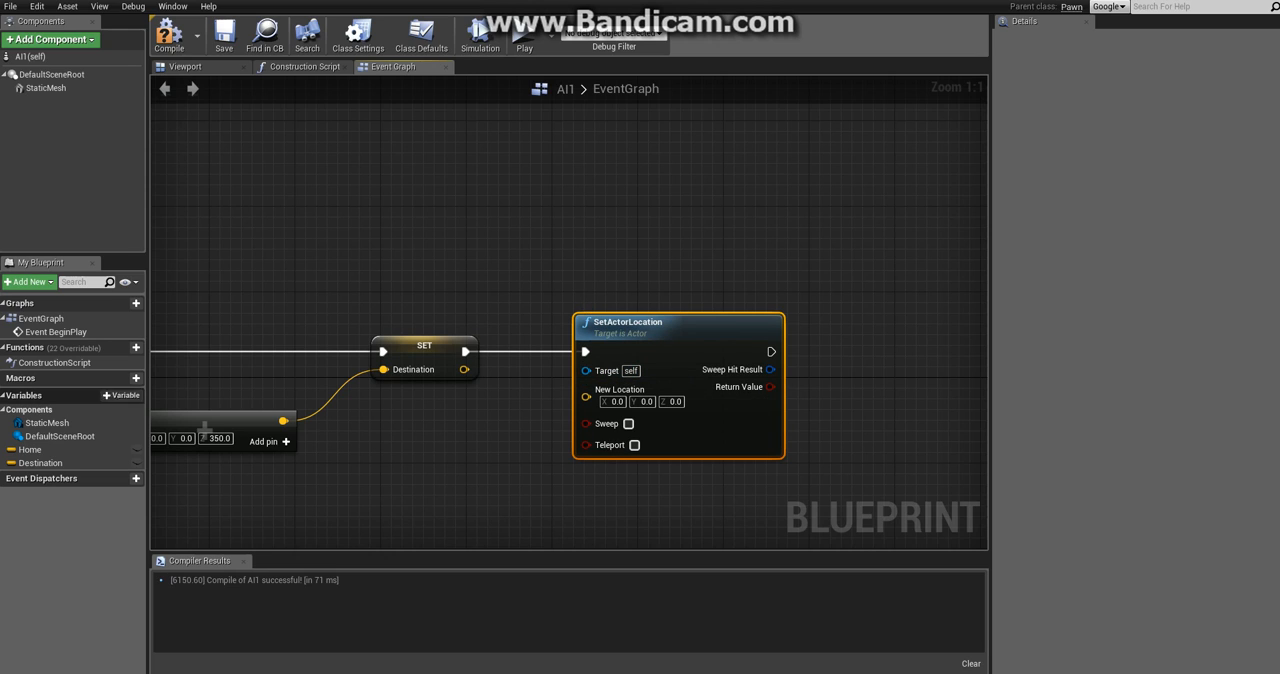
pyautogui.moveTo(40, 464)
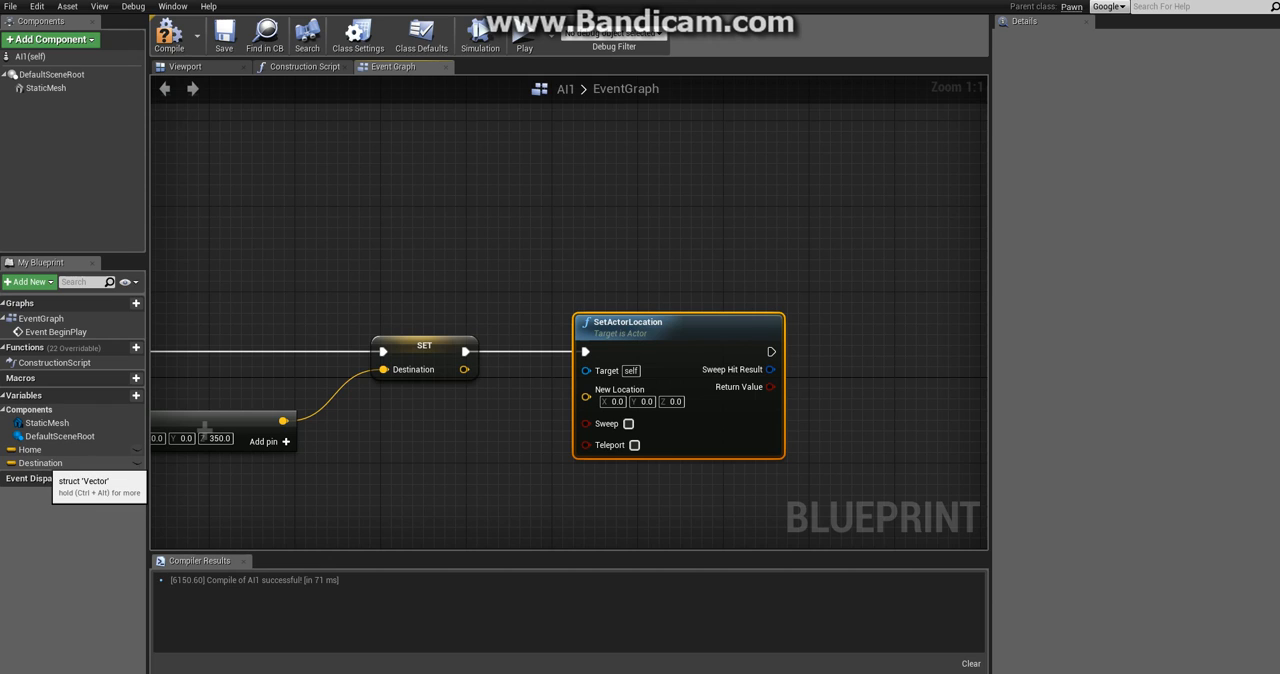
pyautogui.click(40, 464)
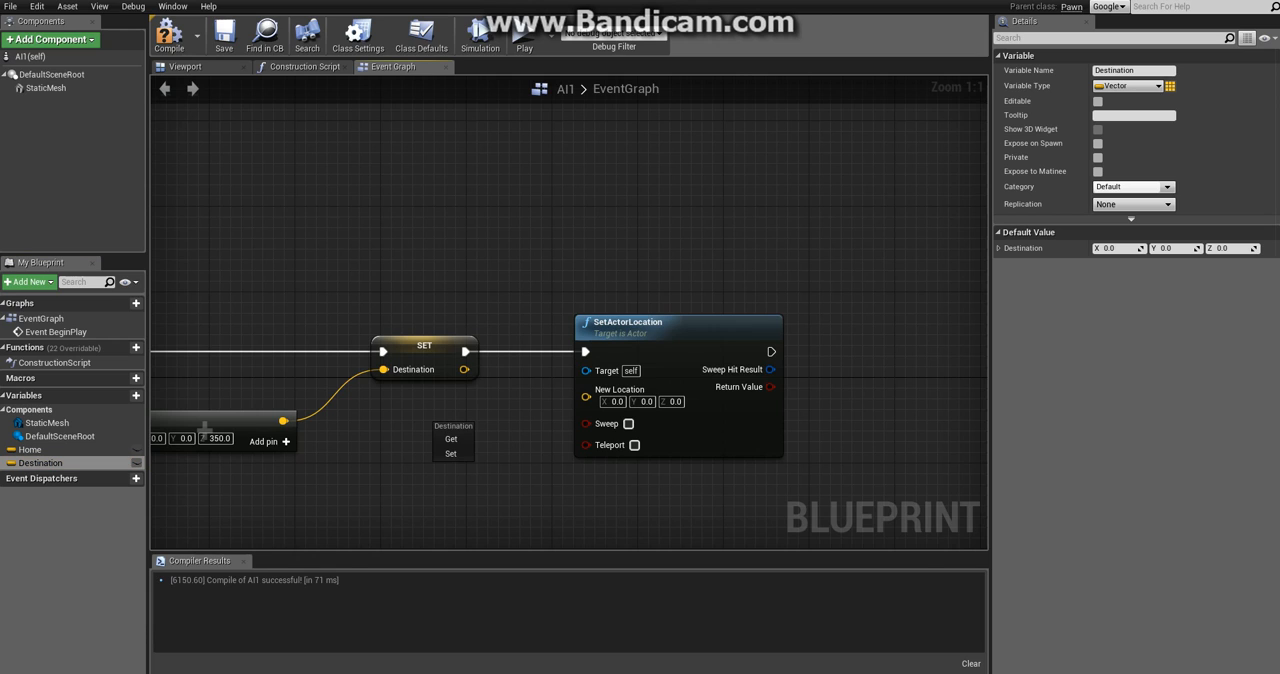
pyautogui.moveTo(452, 452)
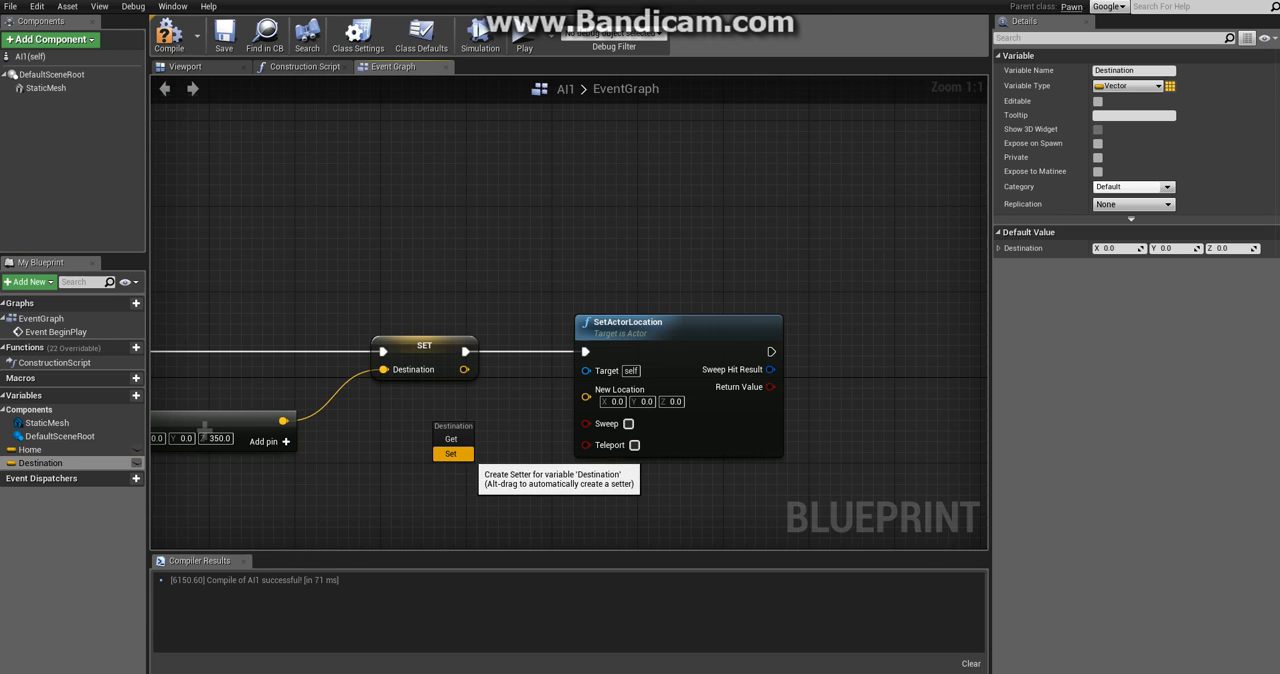
pyautogui.moveTo(452, 440)
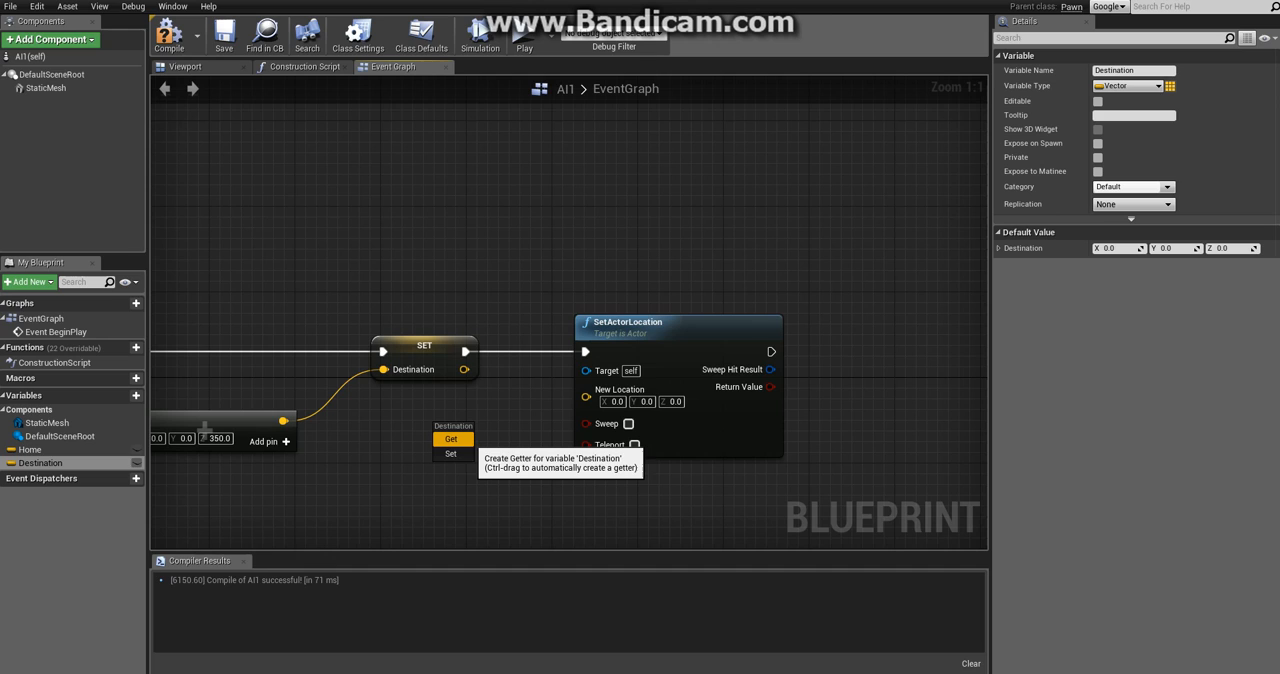
pyautogui.click(452, 438)
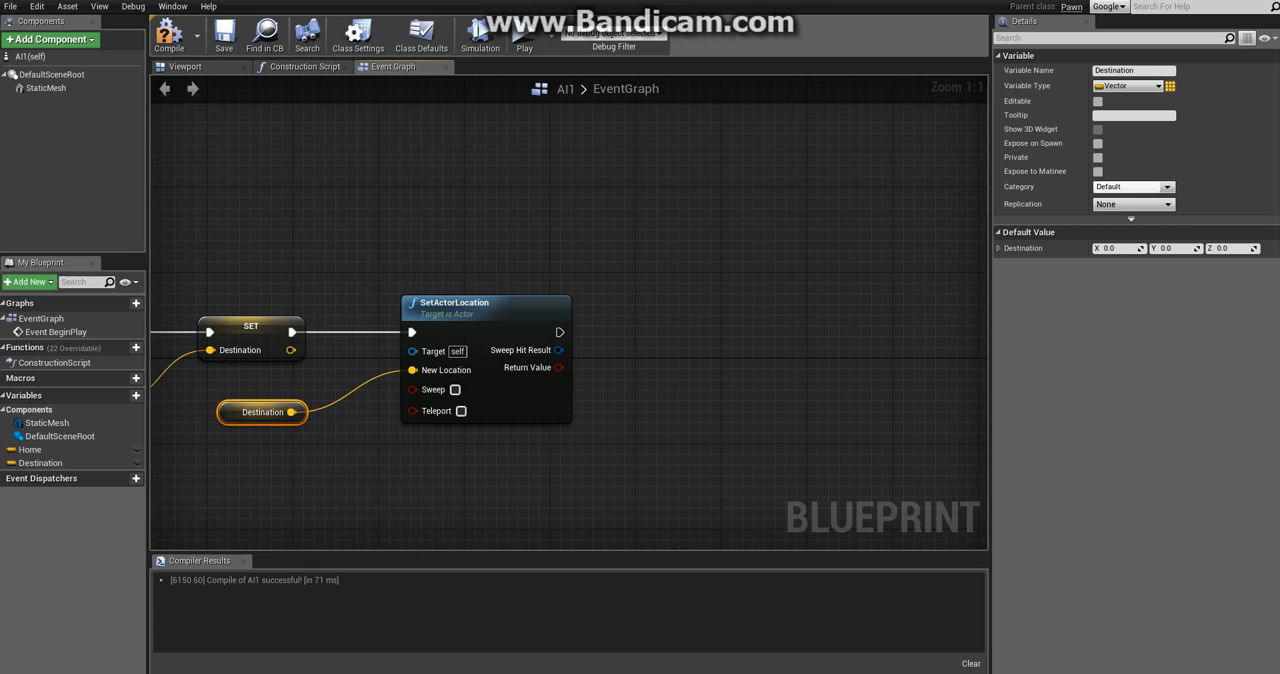
# Add a Delay and a second SetActorLocation fed by a Home getter
pyautogui.write('del')
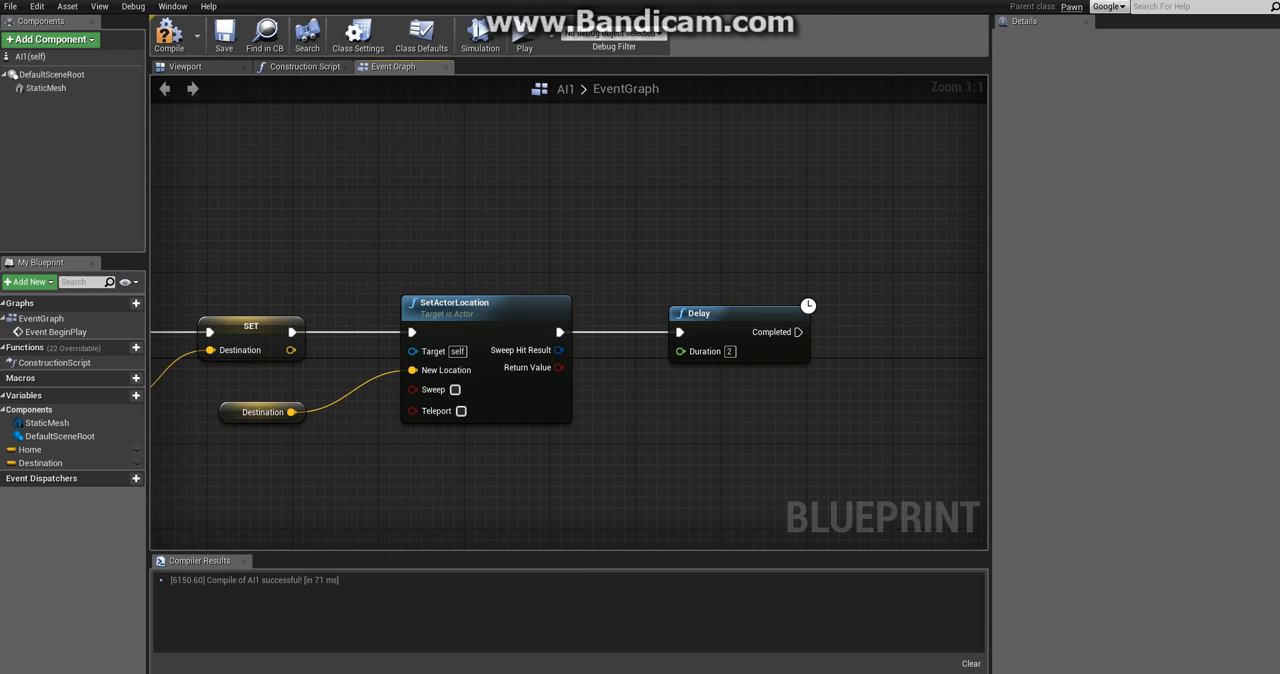
pyautogui.moveTo(558, 350)
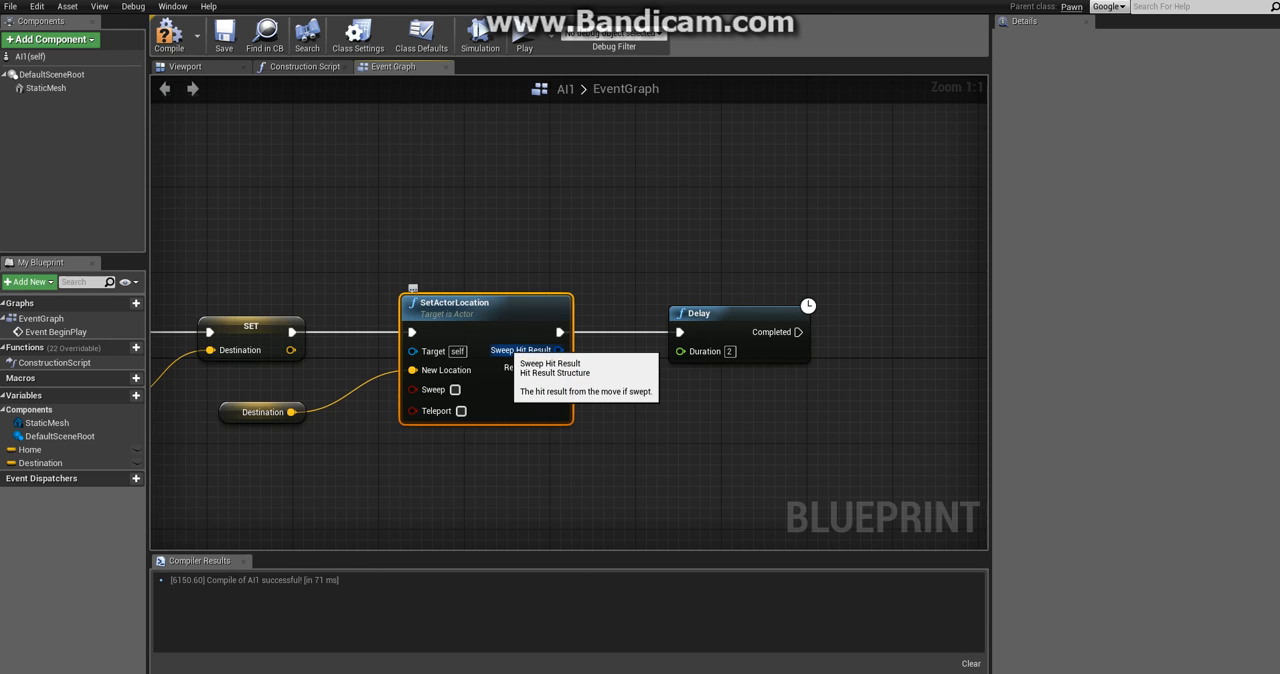
pyautogui.moveTo(460, 304)
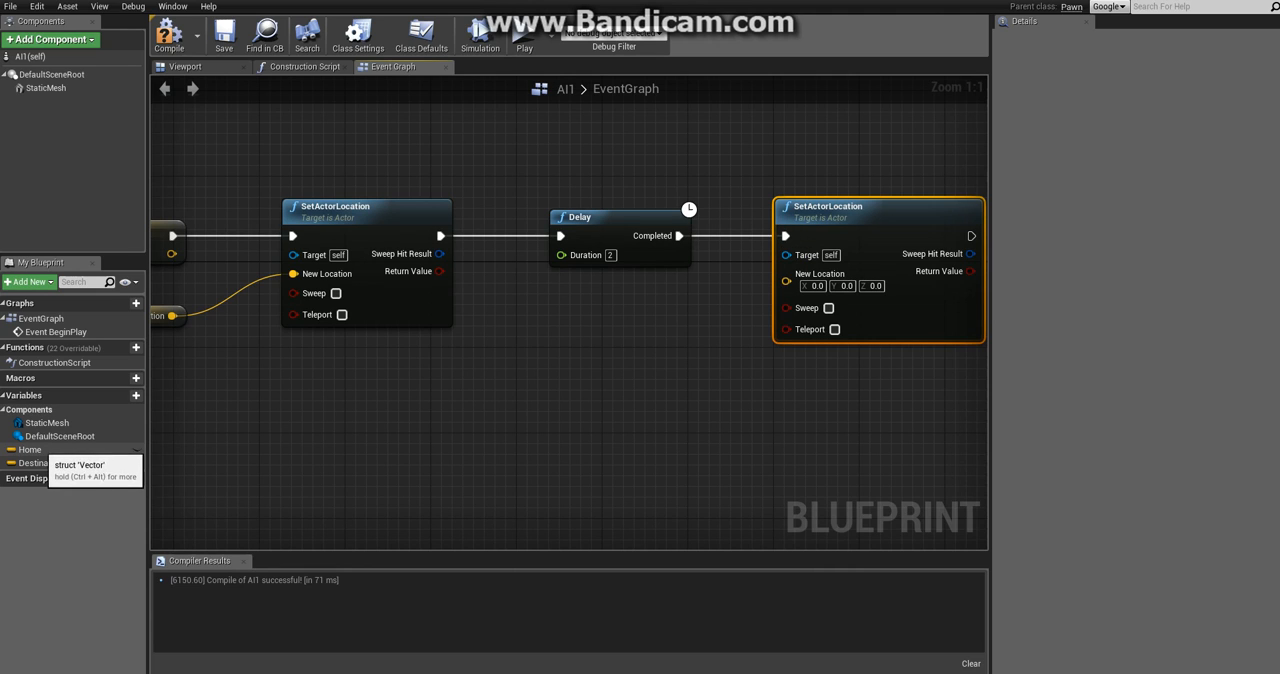
pyautogui.click(30, 448)
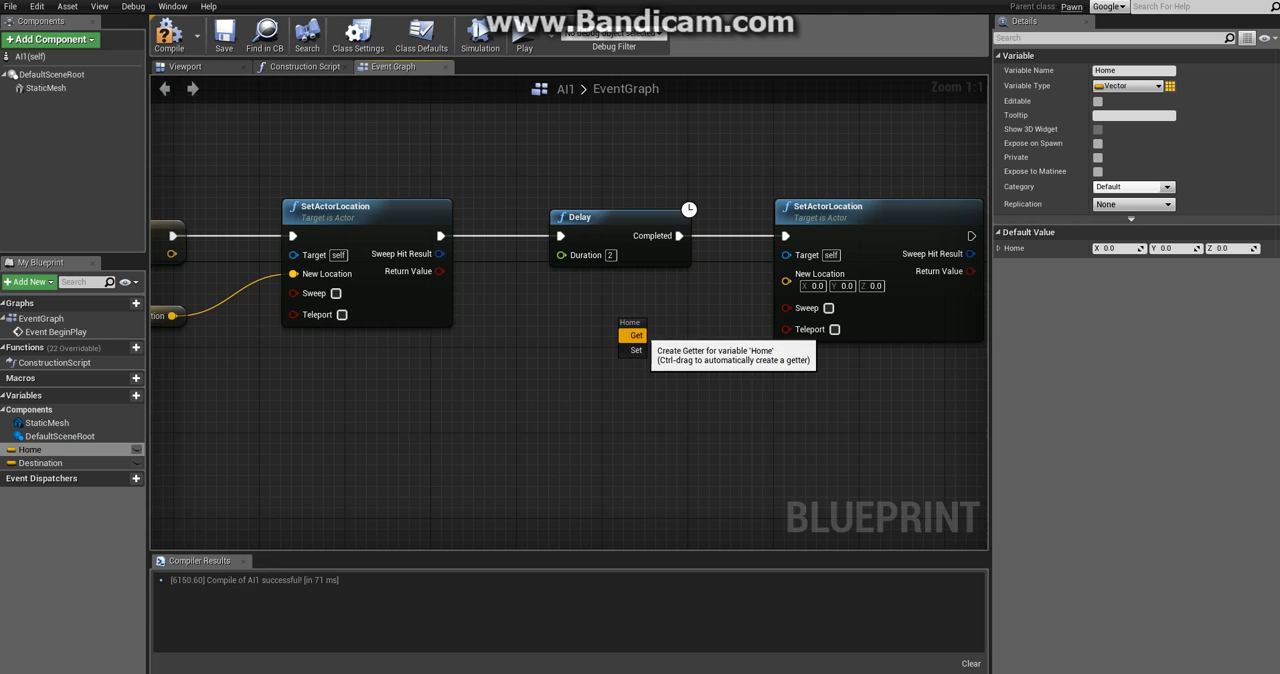
pyautogui.click(636, 336)
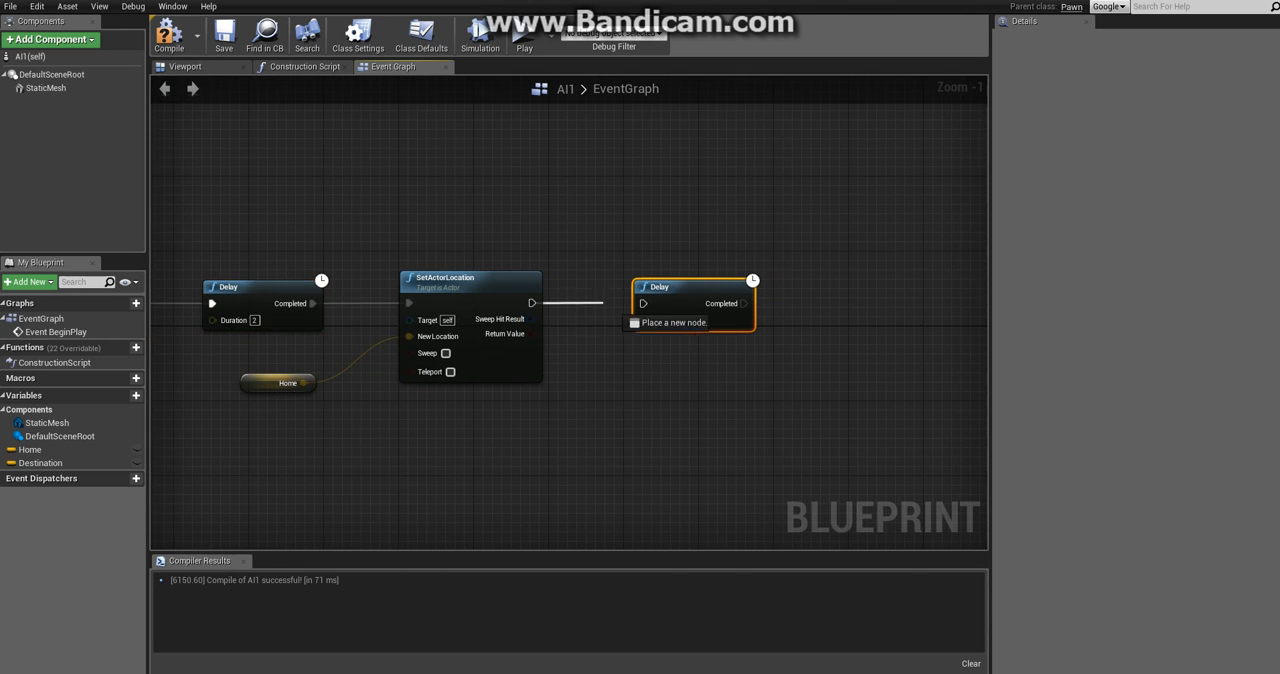
# Wire the final Delay's Completed pin back to the first move through a raised reroute node
pyautogui.scroll(-3)
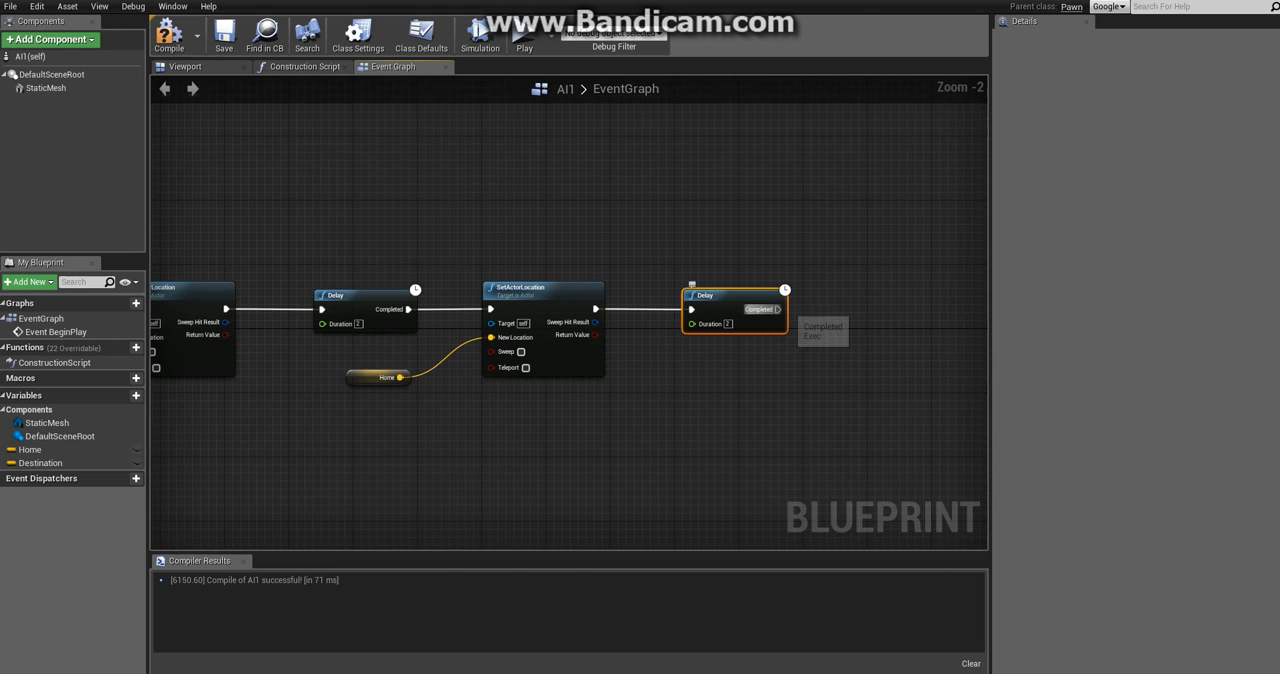
pyautogui.moveTo(776, 308); pyautogui.dragTo(456, 254)
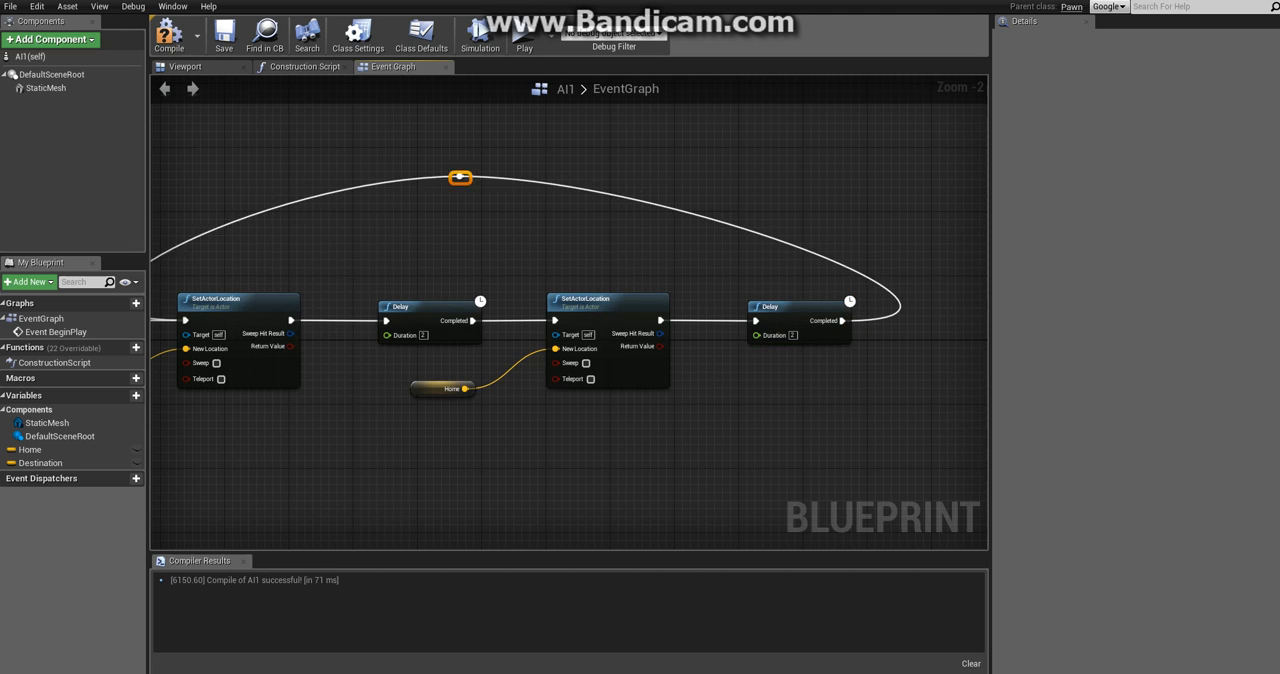
pyautogui.moveTo(458, 176); pyautogui.dragTo(500, 152)
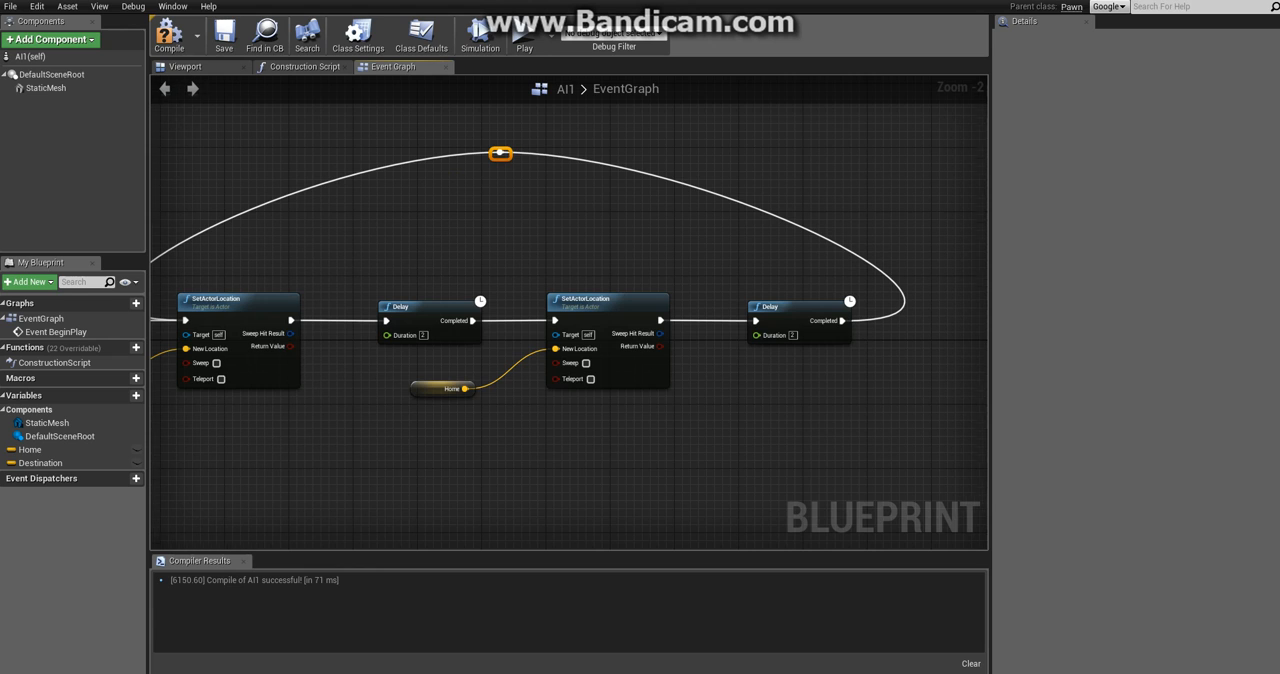
pyautogui.scroll(-3)
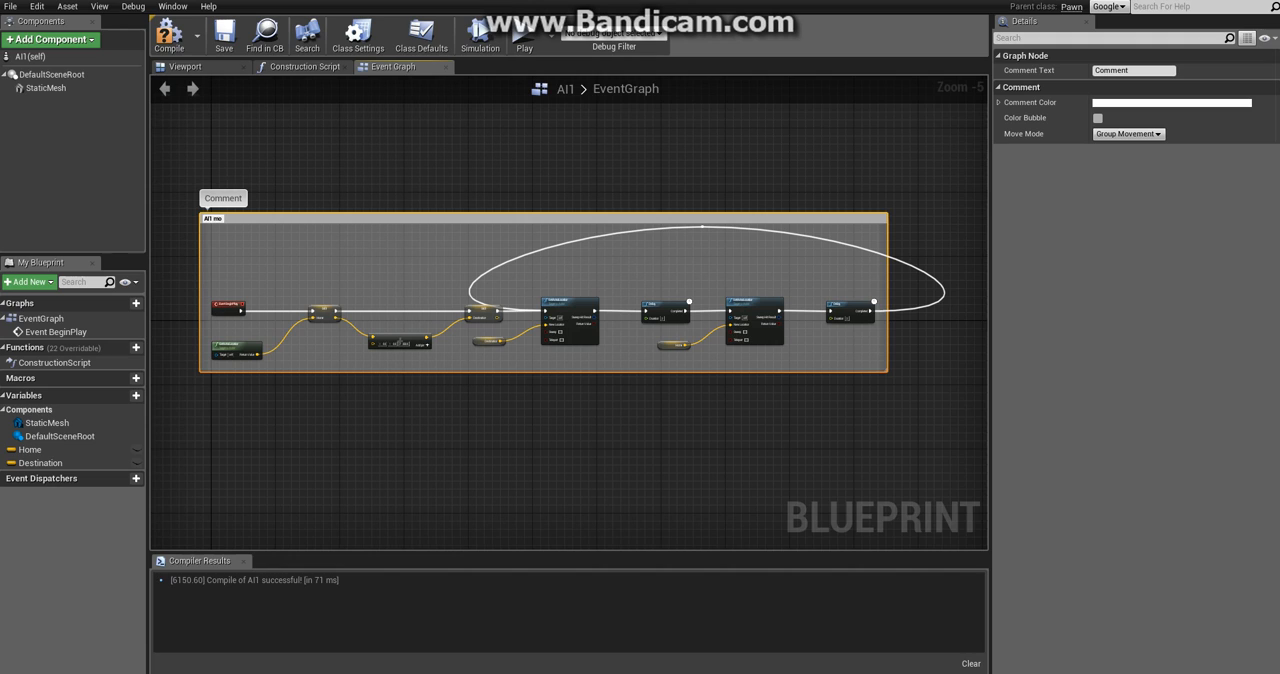
# Name the comment box around the movement chain 'AI1 movment'
pyautogui.write('AI1 movment')
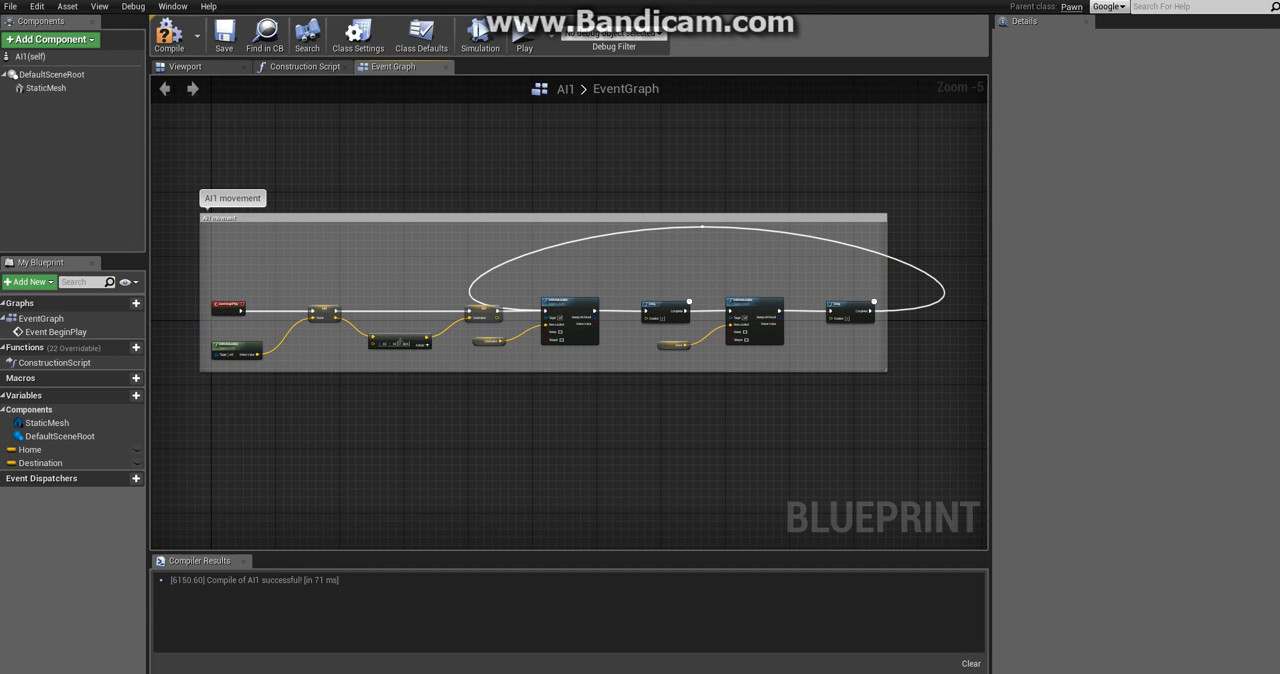
pyautogui.moveTo(664, 316)
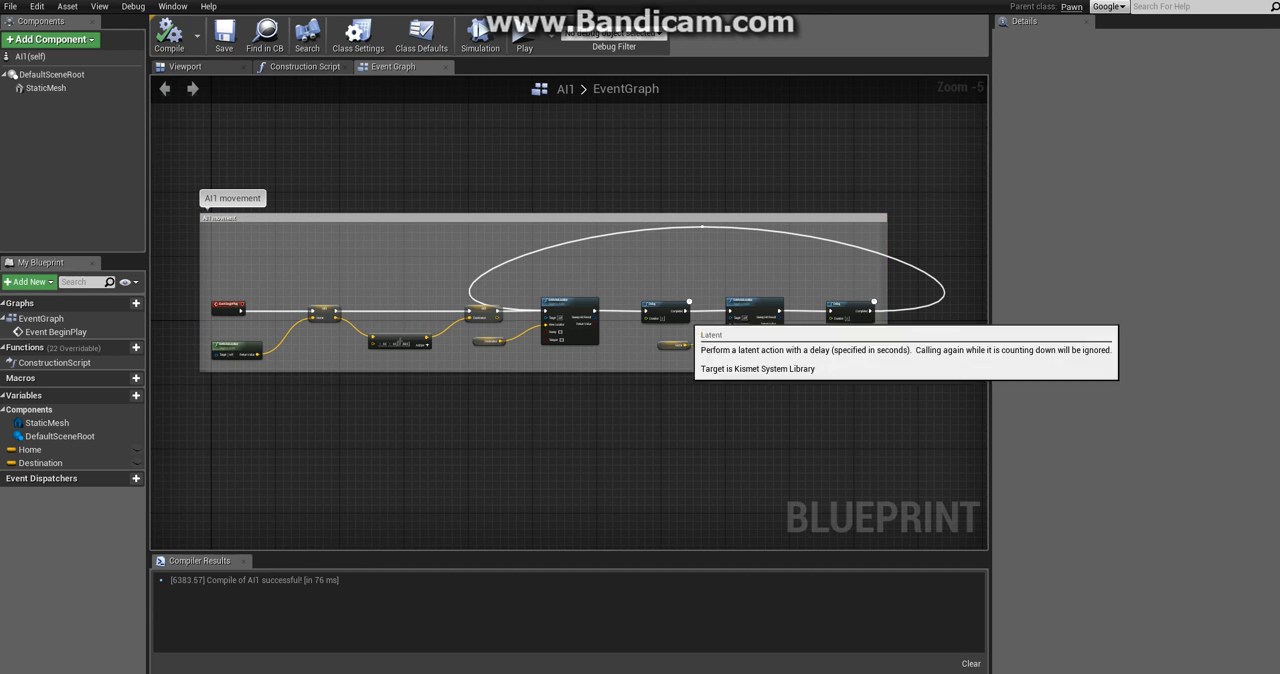